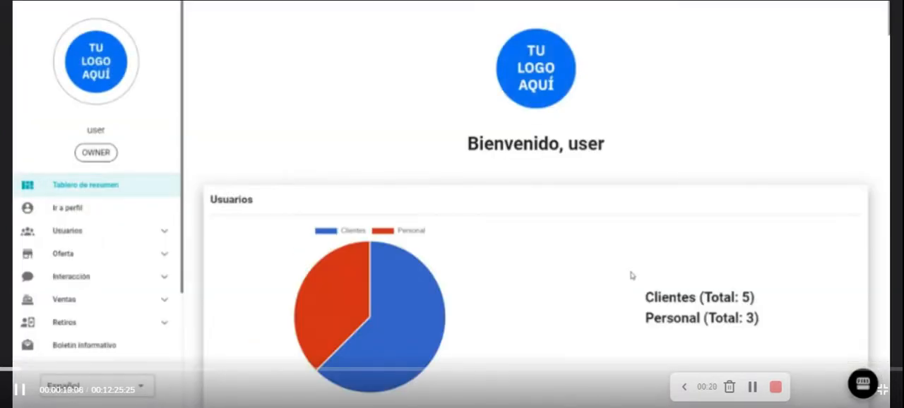
Step: Scroll through the Tablero de resumen charts for users, investments and returns
{"action": "scroll", "scroll_direction": "down", "scroll_amount": 3}
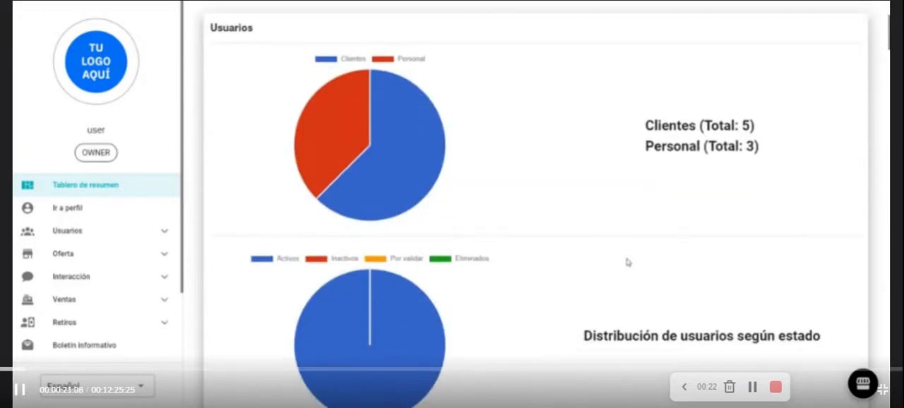
{"action": "scroll", "scroll_direction": "down", "scroll_amount": 3}
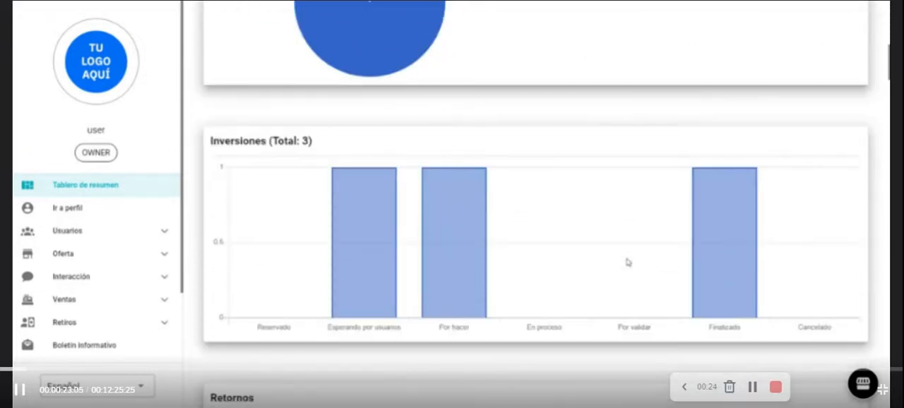
{"action": "scroll", "scroll_direction": "down", "scroll_amount": 3}
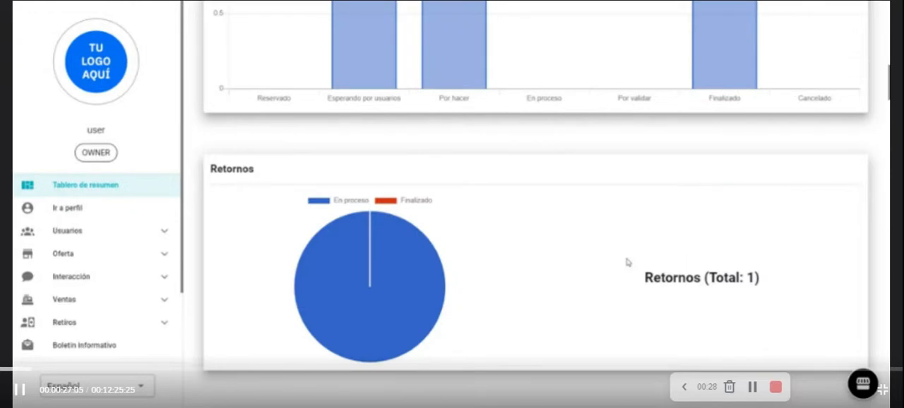
{"action": "scroll", "scroll_direction": "down", "scroll_amount": 3}
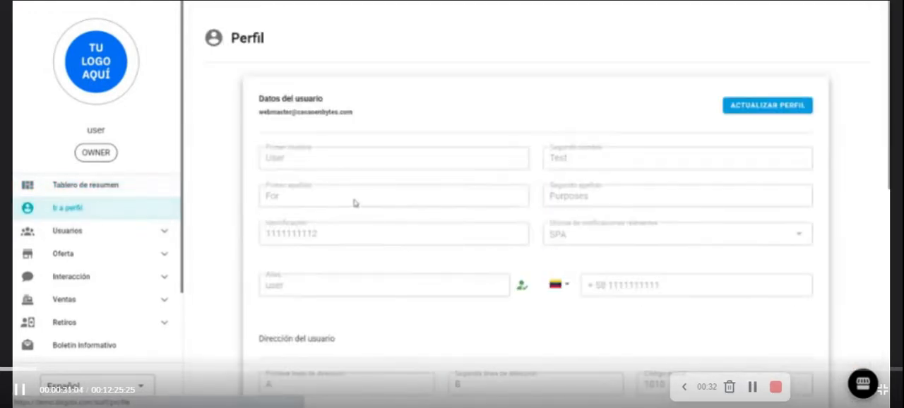
{"action": "scroll", "scroll_direction": "down", "scroll_amount": 3}
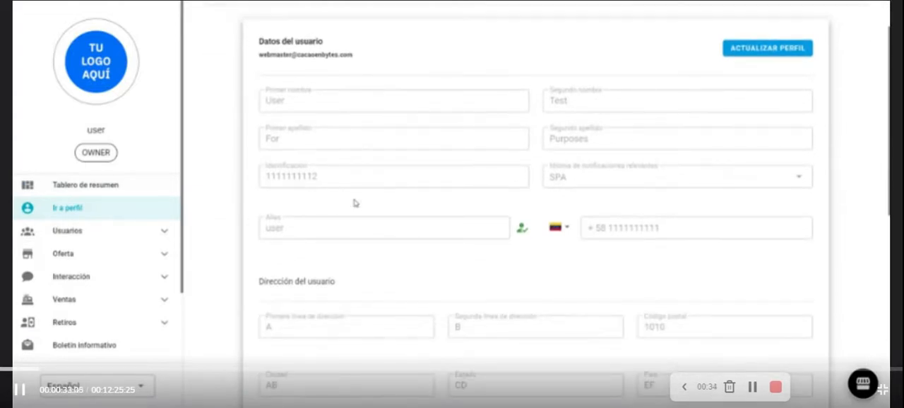
{"action": "scroll", "scroll_direction": "down", "scroll_amount": 3}
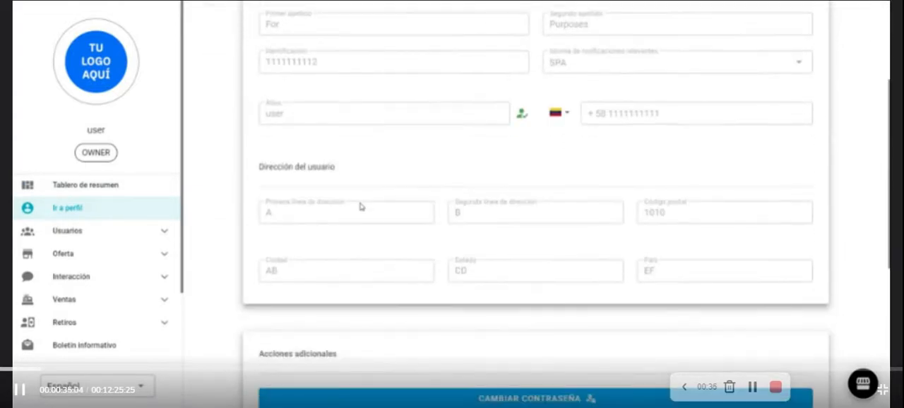
{"action": "scroll", "scroll_direction": "down", "scroll_amount": 3}
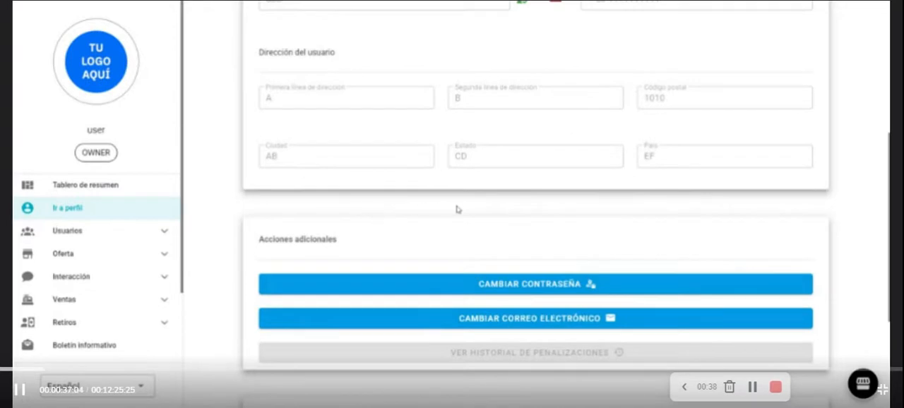
{"action": "mouse_move", "coordinate": [67, 231]}
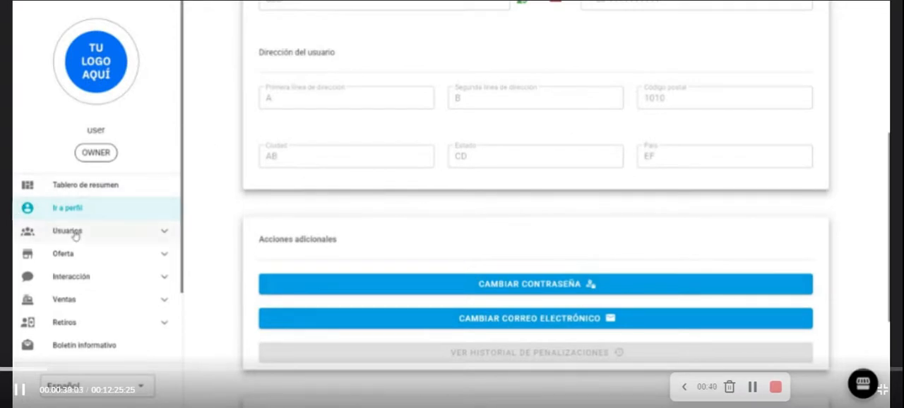
Step: Open Usuarios to list administrative users, then switch to the Clientes list
{"action": "left_click", "coordinate": [67, 231]}
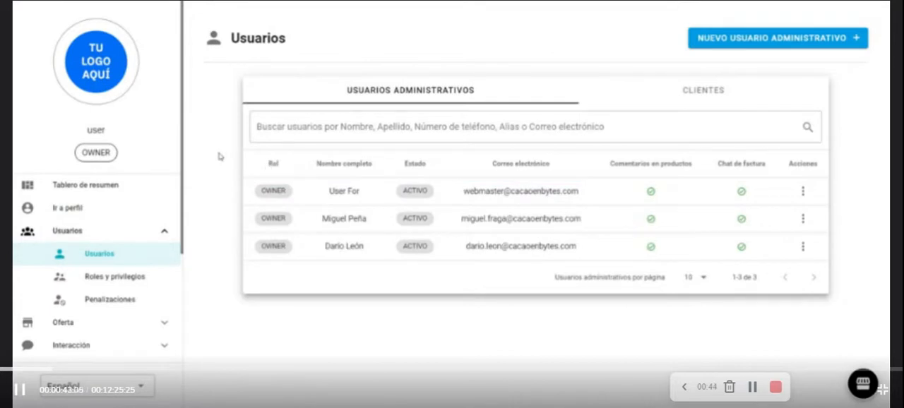
{"action": "mouse_move", "coordinate": [251, 147]}
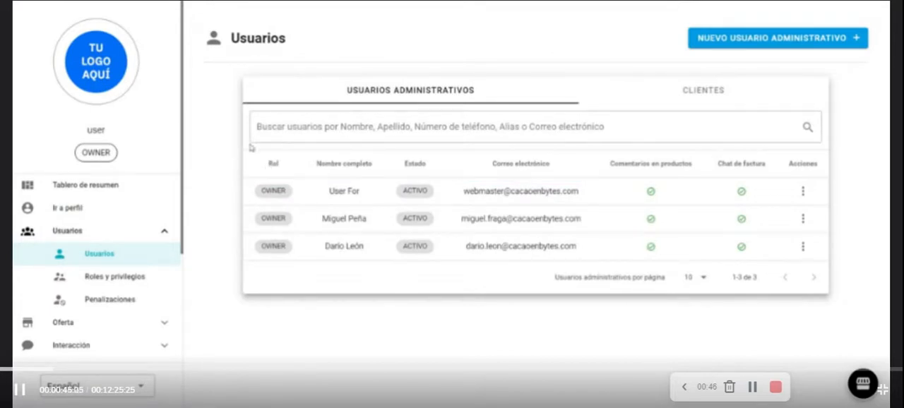
{"action": "left_click", "coordinate": [703, 89]}
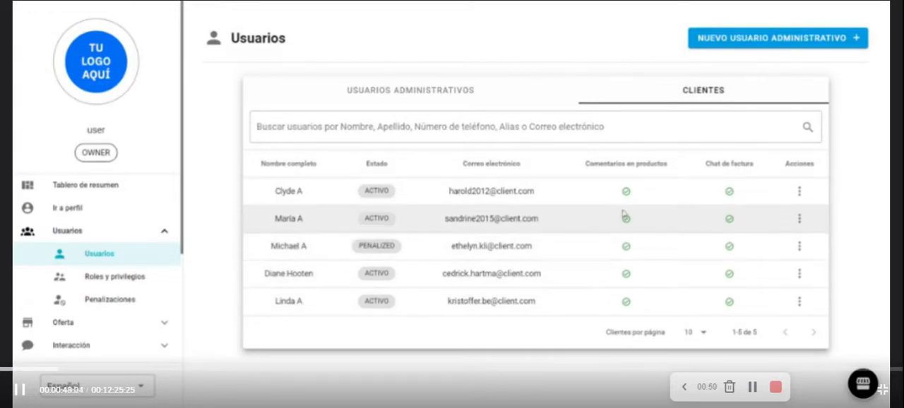
{"action": "mouse_move", "coordinate": [204, 338]}
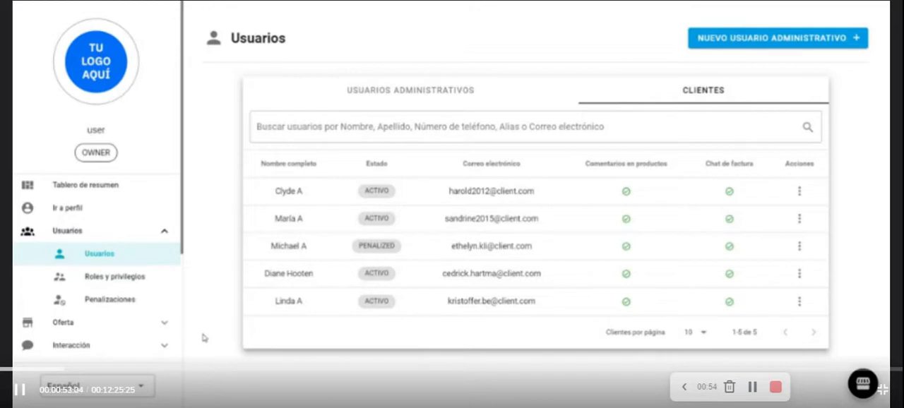
{"action": "mouse_move", "coordinate": [114, 276]}
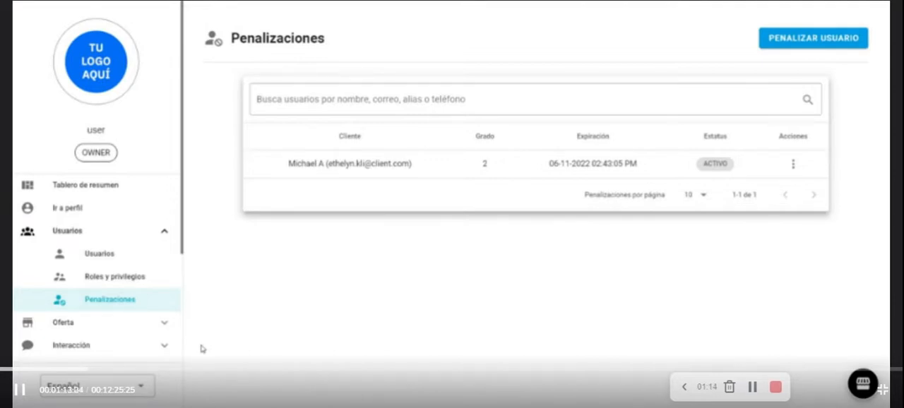
Step: Start a new product and review the empty Crear producto form down to the save notice
{"action": "scroll", "scroll_direction": "down", "scroll_amount": 3}
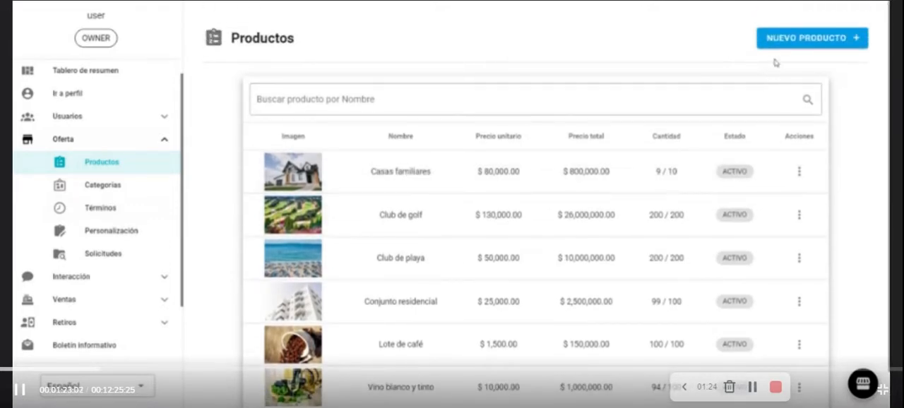
{"action": "left_click", "coordinate": [812, 38]}
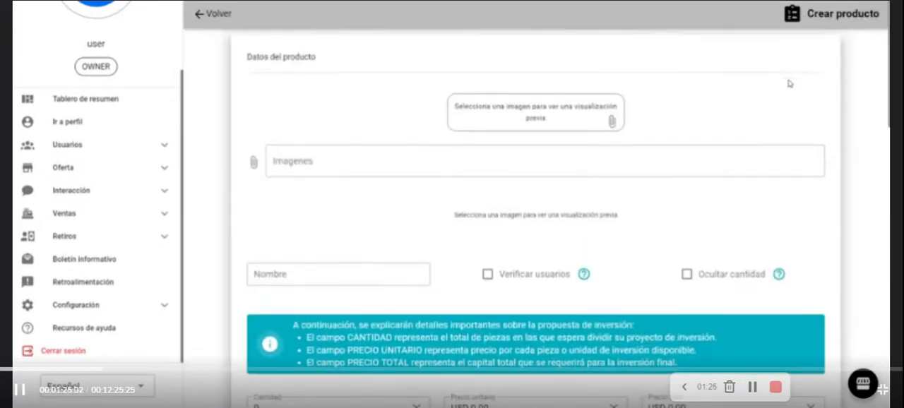
{"action": "mouse_move", "coordinate": [808, 125]}
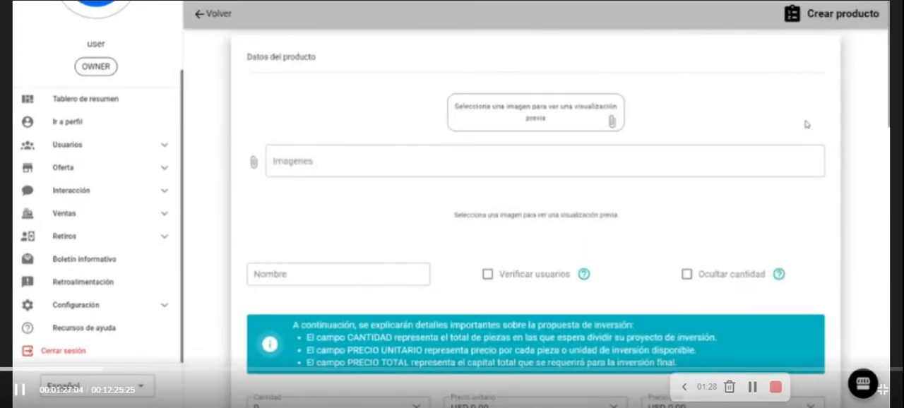
{"action": "scroll", "scroll_direction": "down", "scroll_amount": 3}
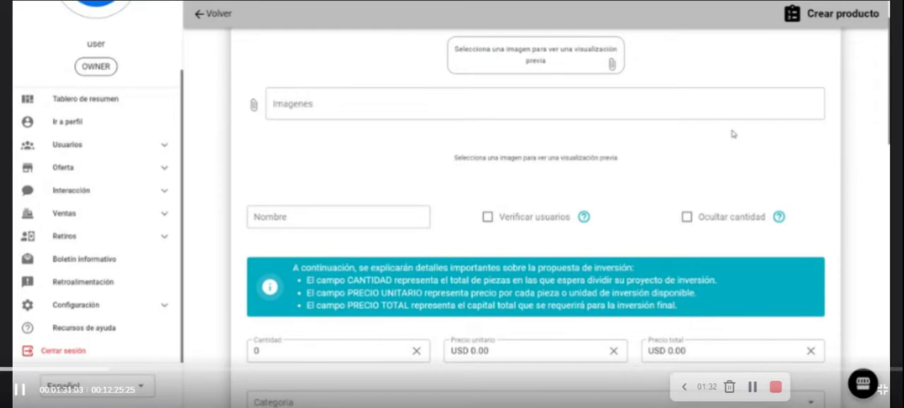
{"action": "scroll", "scroll_direction": "down", "scroll_amount": 3}
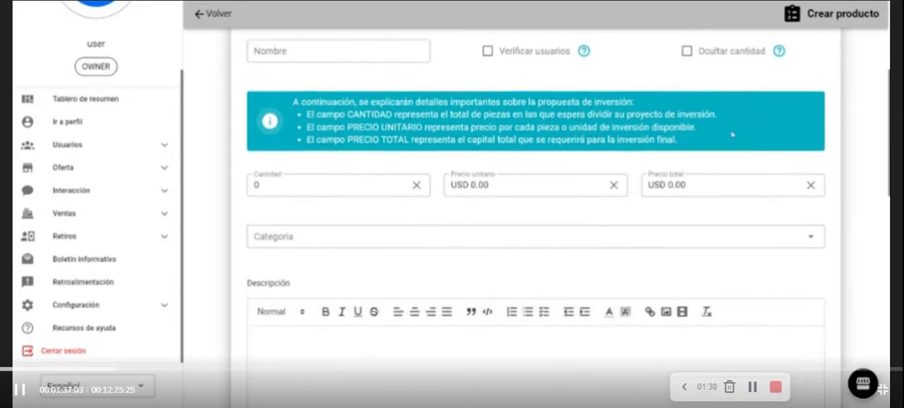
{"action": "scroll", "scroll_direction": "down", "scroll_amount": 3}
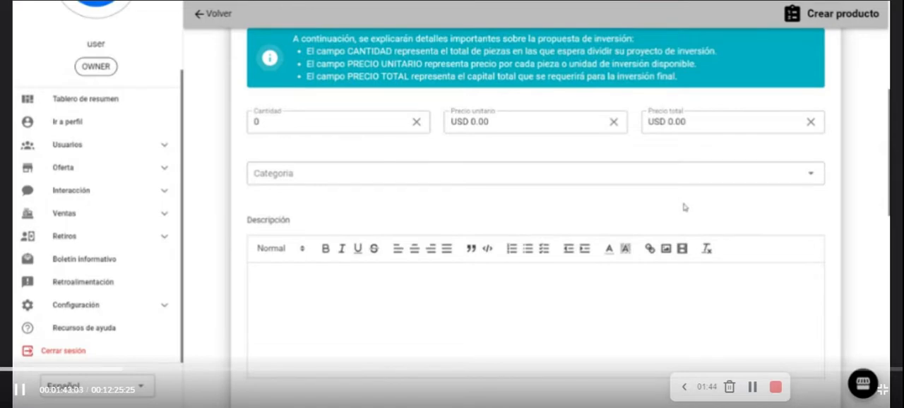
{"action": "scroll", "scroll_direction": "down", "scroll_amount": 3}
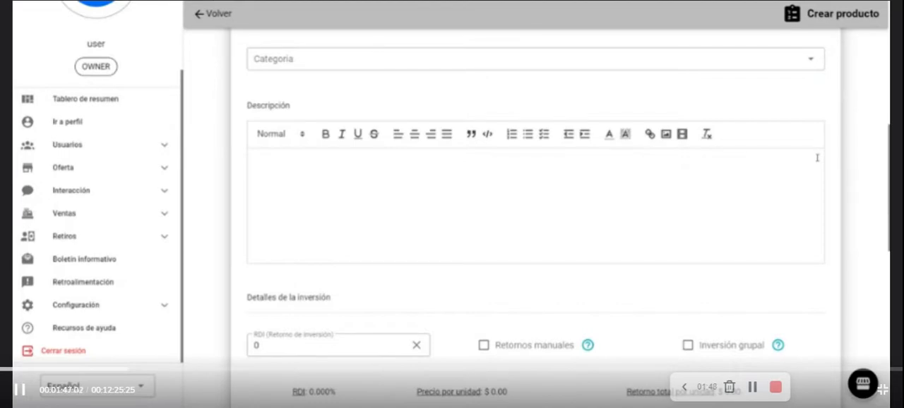
{"action": "mouse_move", "coordinate": [780, 168]}
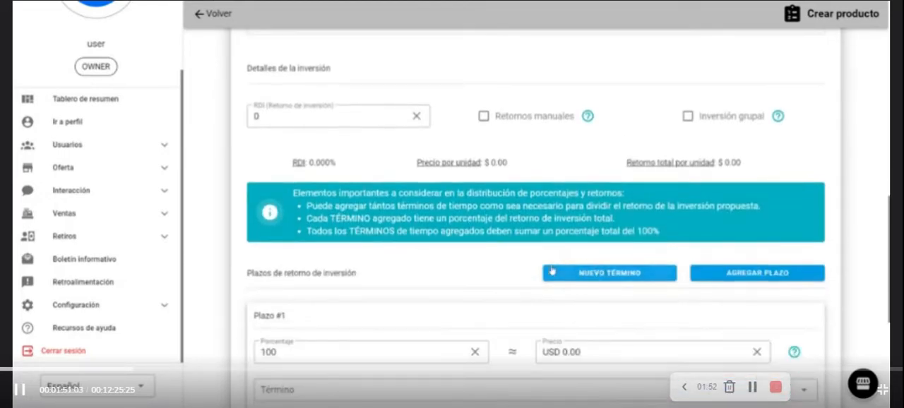
{"action": "scroll", "scroll_direction": "down", "scroll_amount": 3}
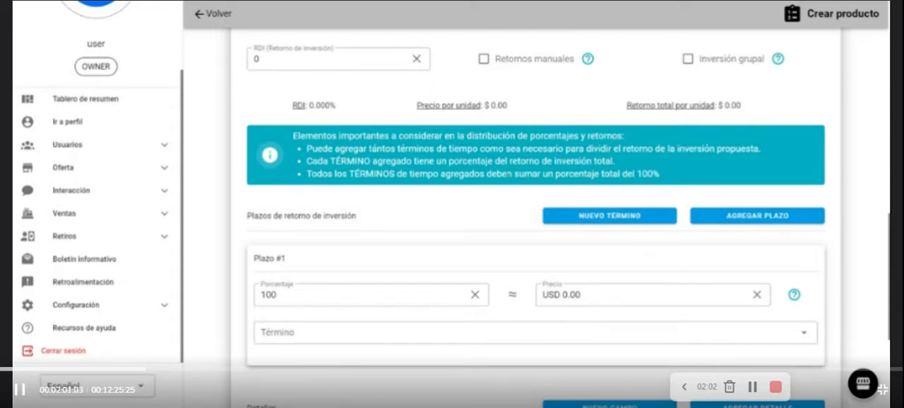
{"action": "scroll", "scroll_direction": "down", "scroll_amount": 3}
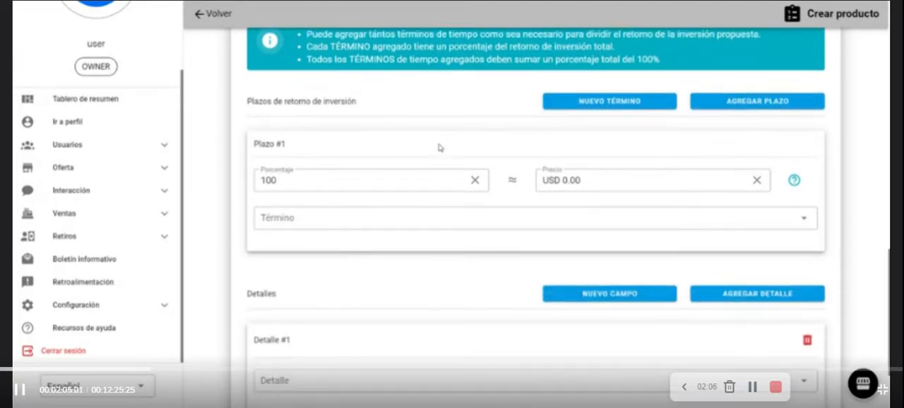
{"action": "scroll", "scroll_direction": "down", "scroll_amount": 3}
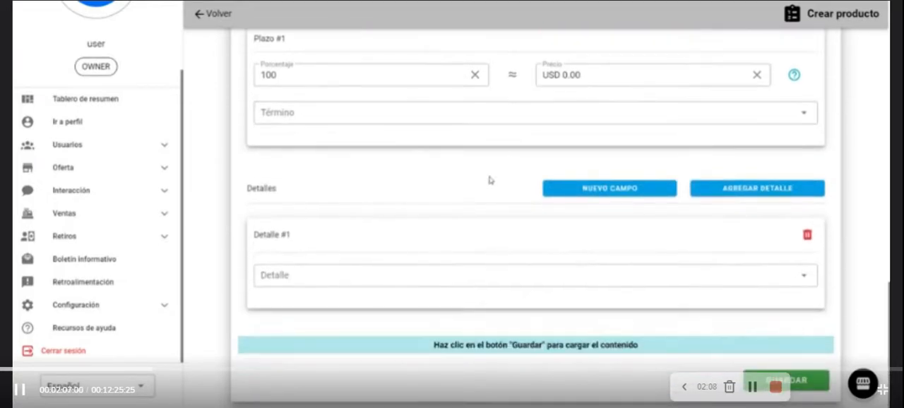
{"action": "mouse_move", "coordinate": [585, 225]}
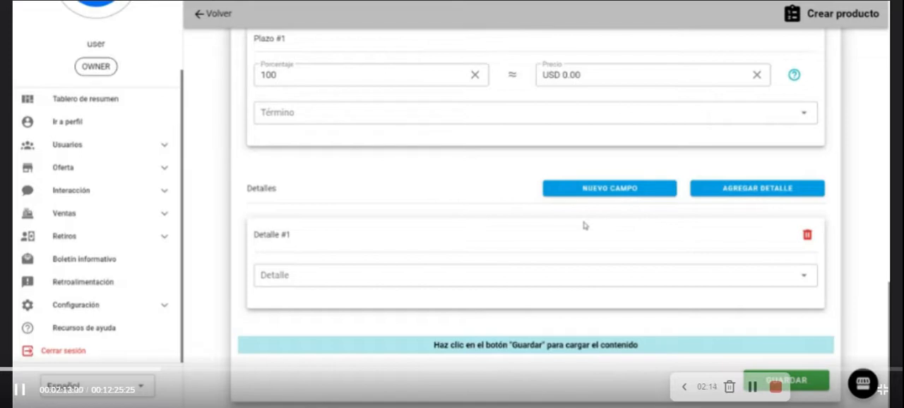
{"action": "mouse_move", "coordinate": [610, 223]}
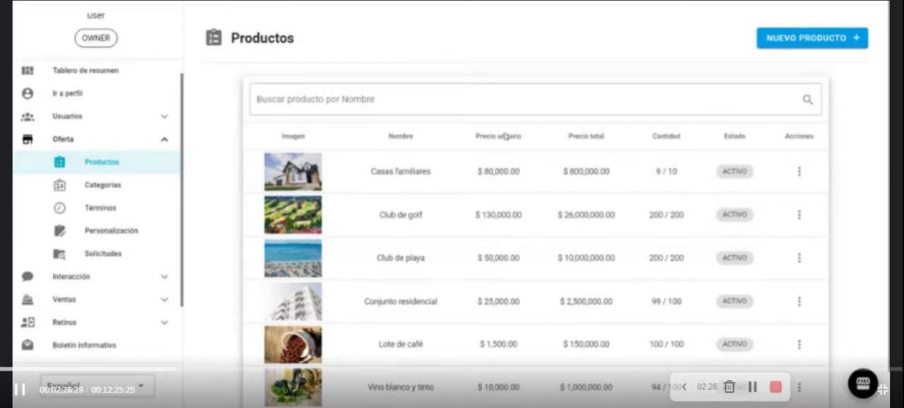
Step: View the Bienes raíces, Clubs and Siembra categories, then the six active terms
{"action": "left_click", "coordinate": [103, 185]}
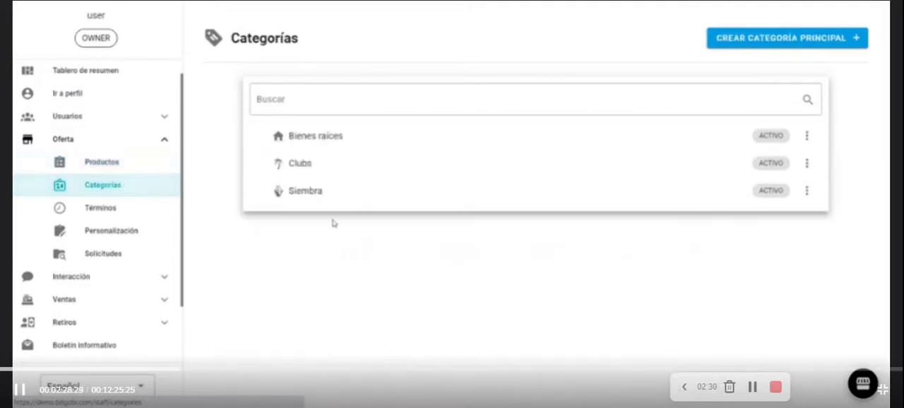
{"action": "mouse_move", "coordinate": [403, 277]}
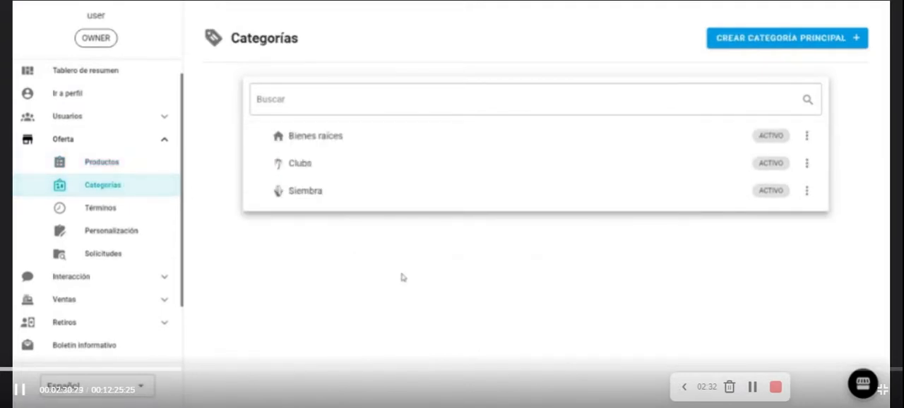
{"action": "mouse_move", "coordinate": [387, 274]}
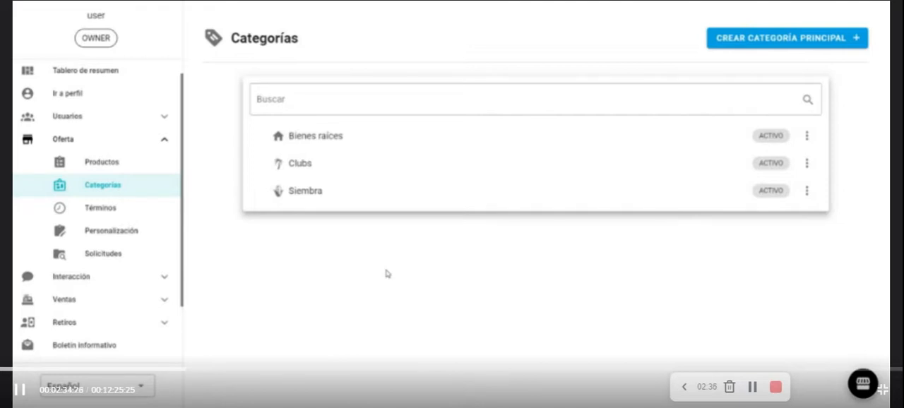
{"action": "mouse_move", "coordinate": [111, 230]}
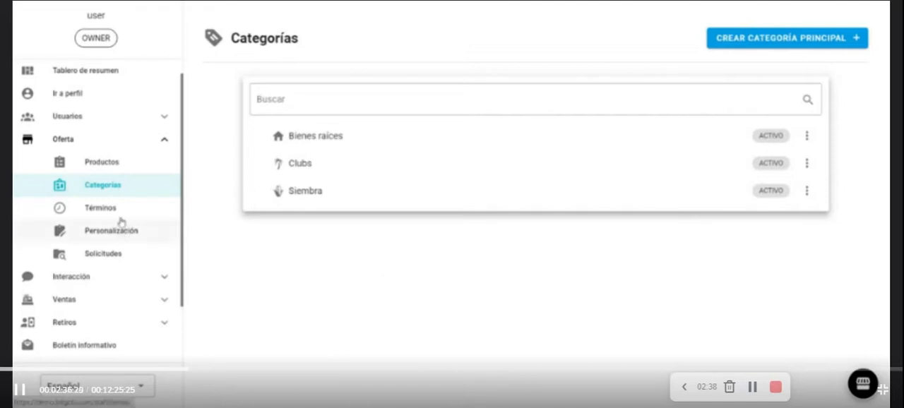
{"action": "left_click", "coordinate": [101, 208]}
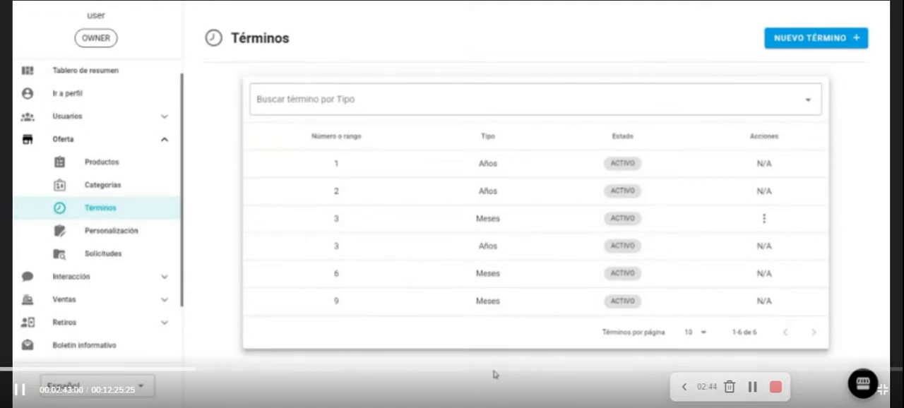
Step: Open Personalización to see the Metros cuadrados and Ubicación custom fields
{"action": "left_click", "coordinate": [111, 230]}
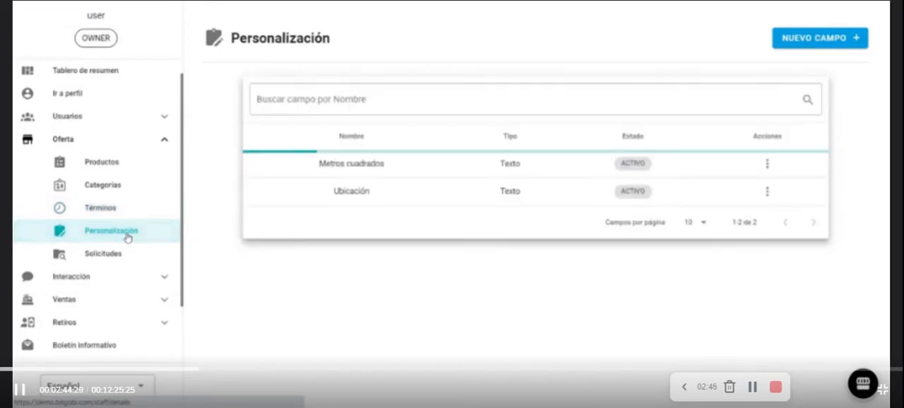
{"action": "mouse_move", "coordinate": [342, 255]}
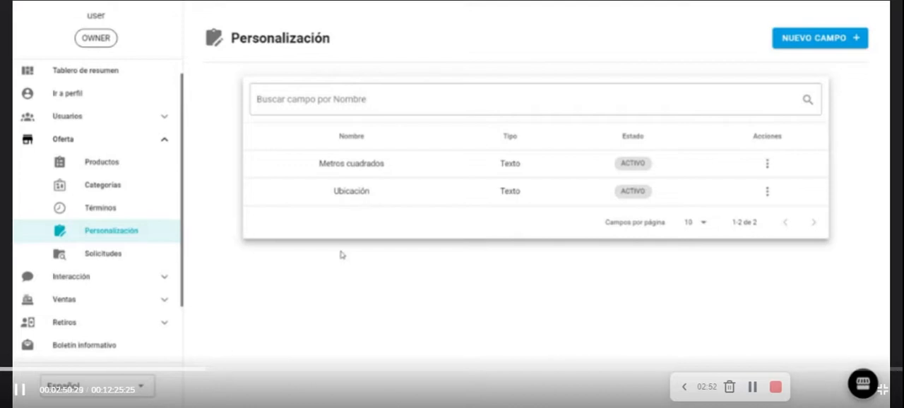
{"action": "mouse_move", "coordinate": [76, 175]}
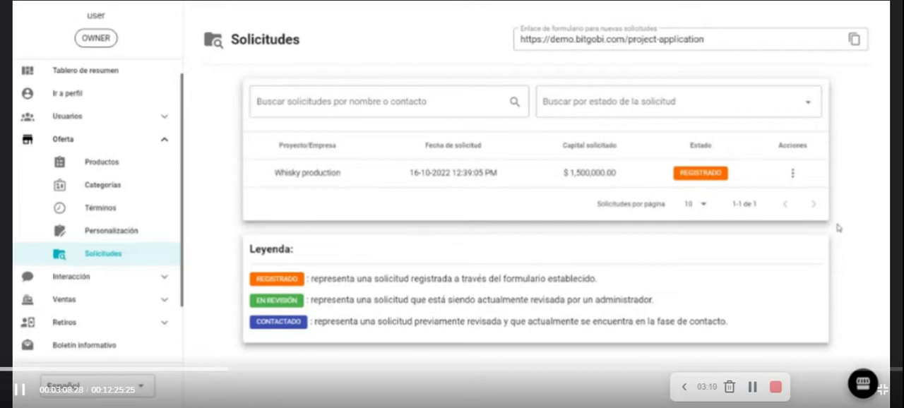
{"action": "mouse_move", "coordinate": [95, 265]}
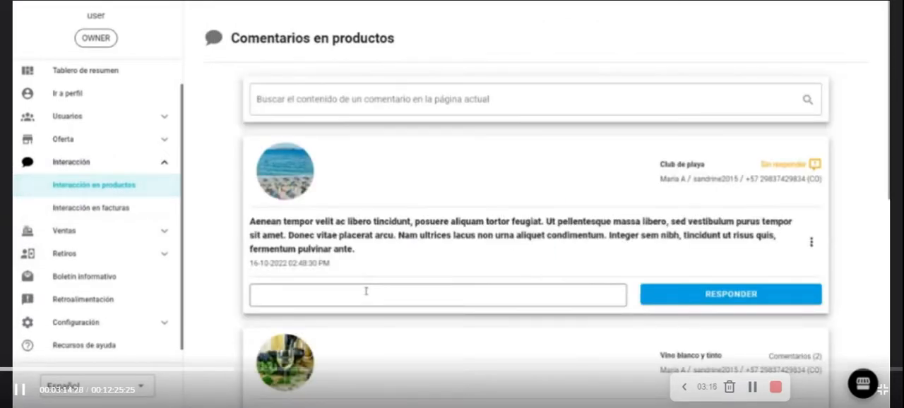
Step: Browse product comments, then open the invoice comments list with three client invoices
{"action": "scroll", "scroll_direction": "down", "scroll_amount": 3}
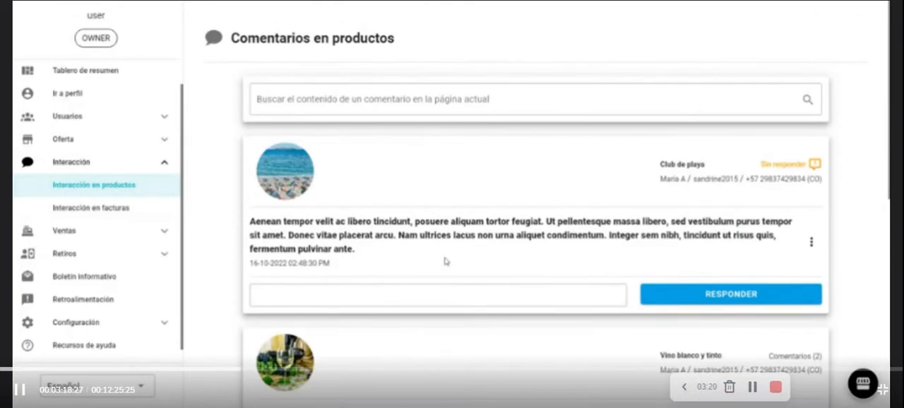
{"action": "mouse_move", "coordinate": [266, 84]}
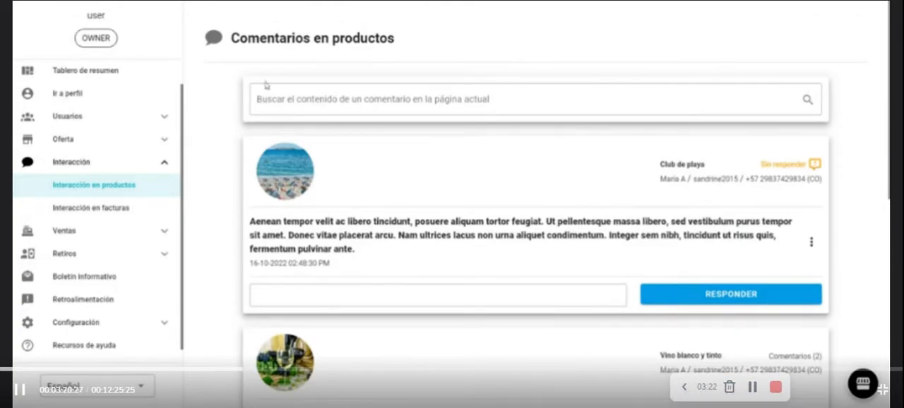
{"action": "left_click", "coordinate": [91, 207]}
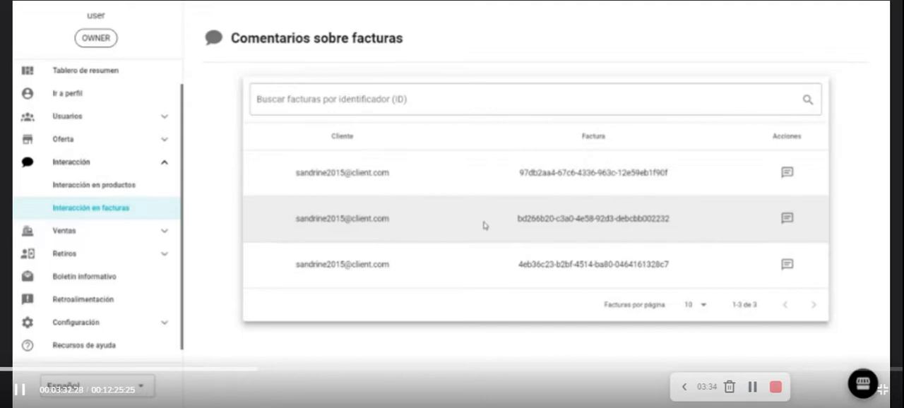
{"action": "mouse_move", "coordinate": [741, 240]}
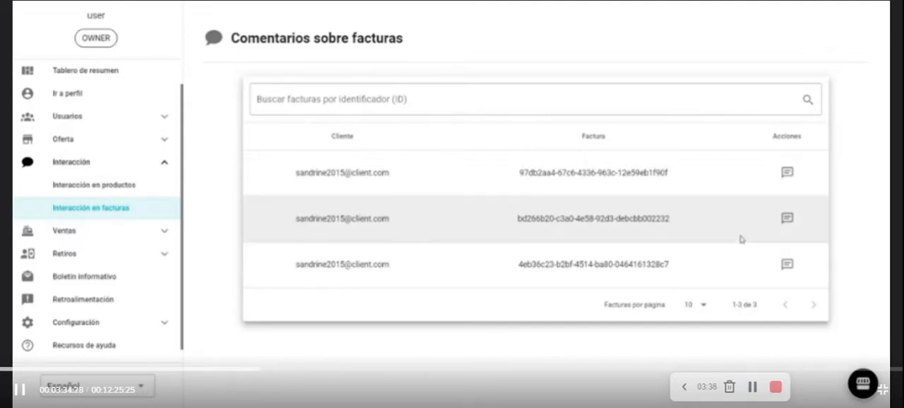
Step: Open Inversiones to list three client investments with their payment statuses
{"action": "left_click", "coordinate": [786, 218]}
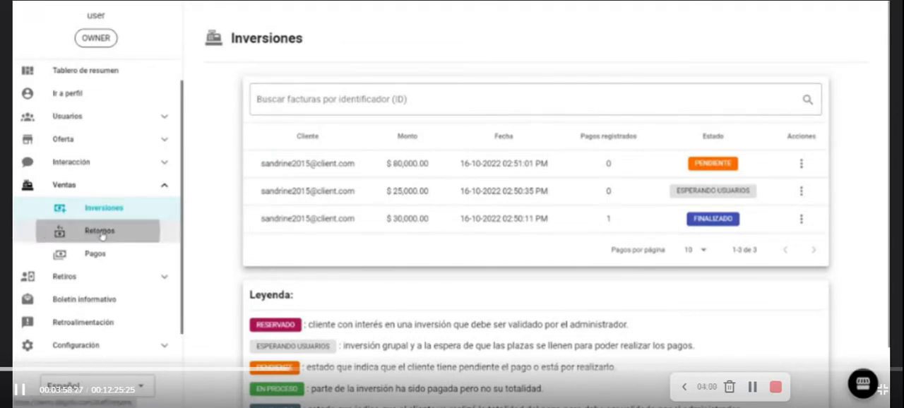
Step: Open Retornos, showing one $33,600 client return in progress
{"action": "left_click", "coordinate": [99, 231]}
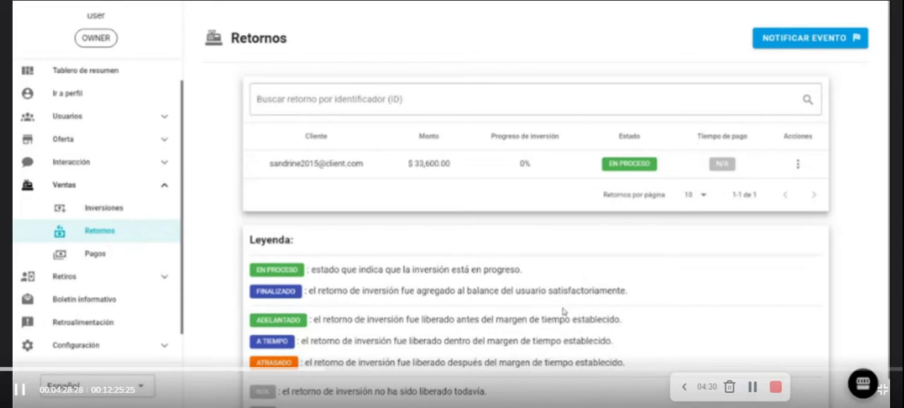
{"action": "mouse_move", "coordinate": [659, 142]}
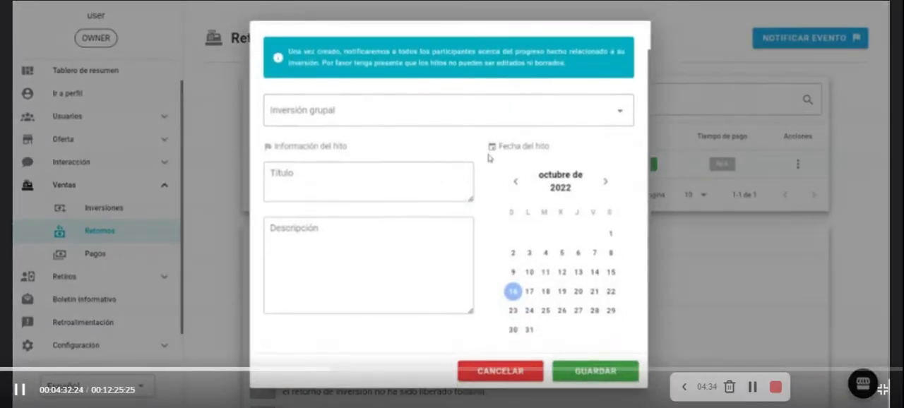
{"action": "mouse_move", "coordinate": [507, 174]}
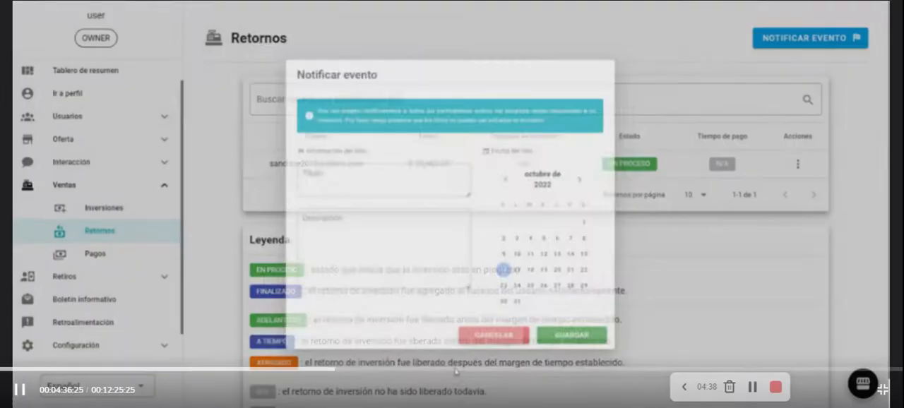
Step: Open Pagos and scroll through the traditional, crypto and balance payment tables
{"action": "left_click", "coordinate": [95, 254]}
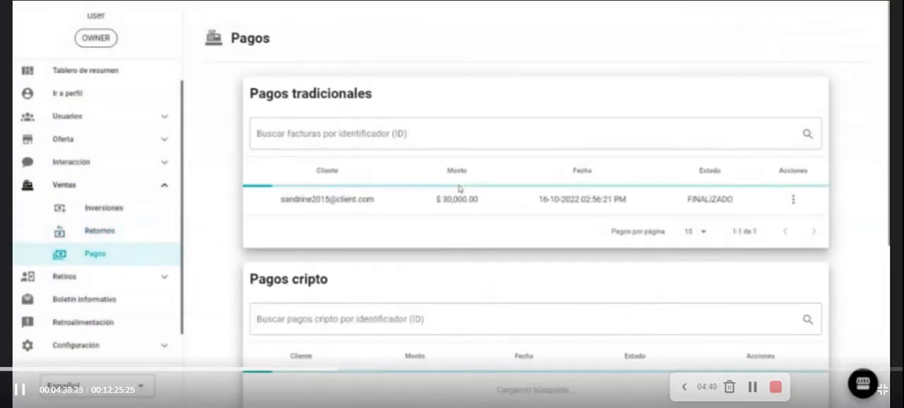
{"action": "scroll", "scroll_direction": "down", "scroll_amount": 3}
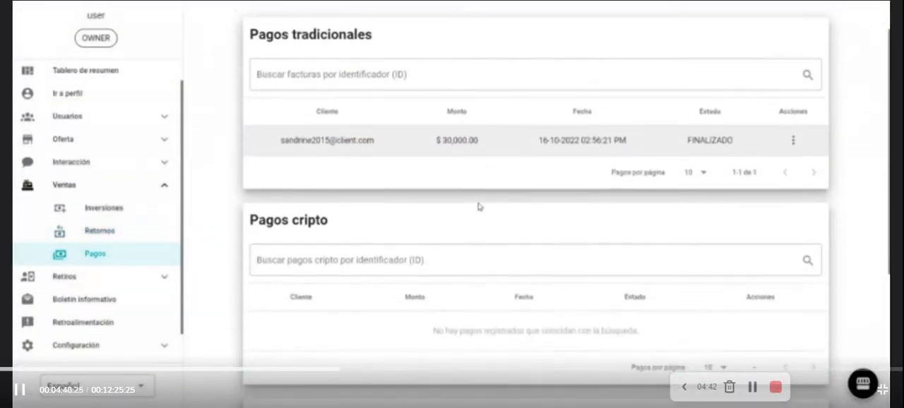
{"action": "scroll", "scroll_direction": "down", "scroll_amount": 3}
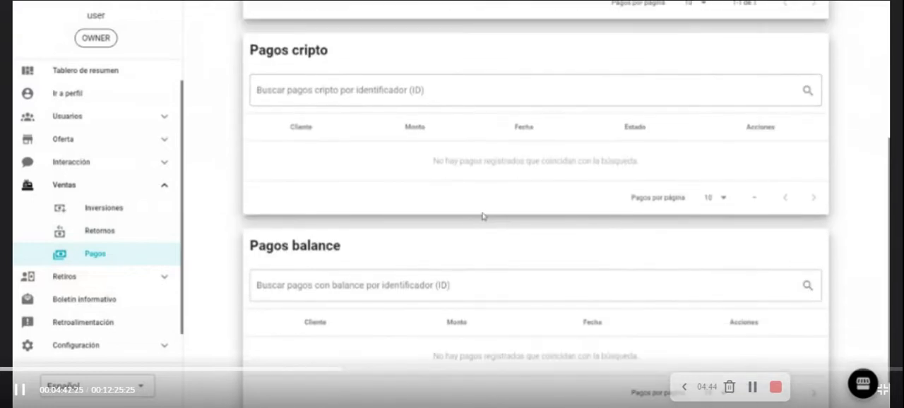
{"action": "scroll", "scroll_direction": "up", "scroll_amount": 3}
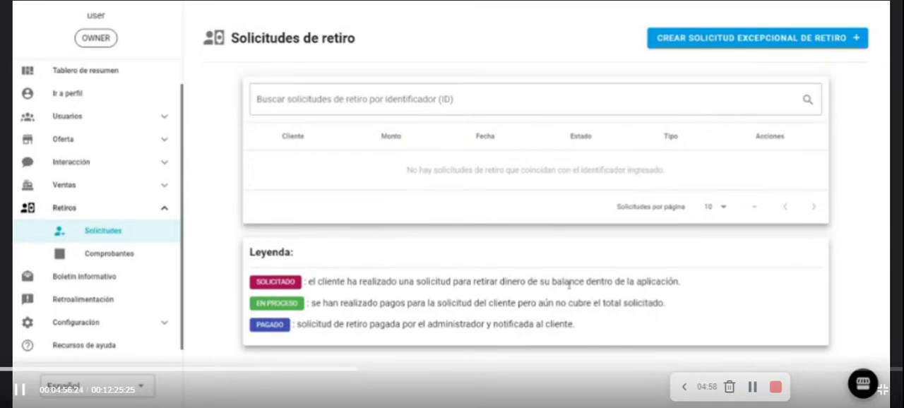
Step: Open Comprobantes under Retiros to view withdrawal payment receipts
{"action": "left_click", "coordinate": [109, 254]}
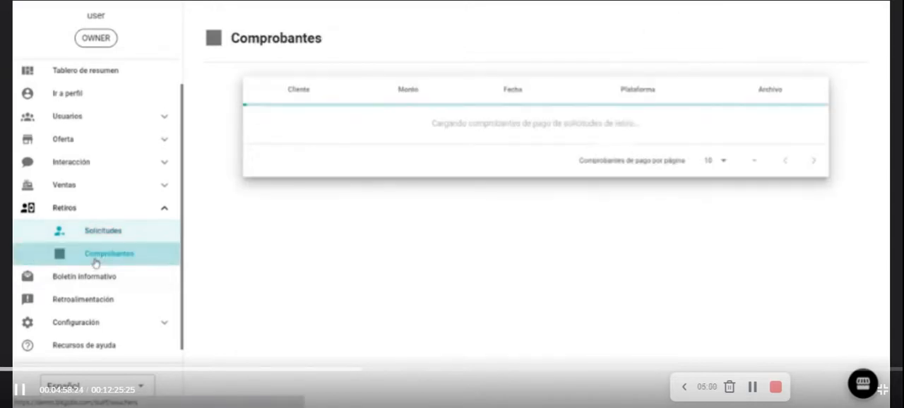
{"action": "left_click", "coordinate": [109, 253]}
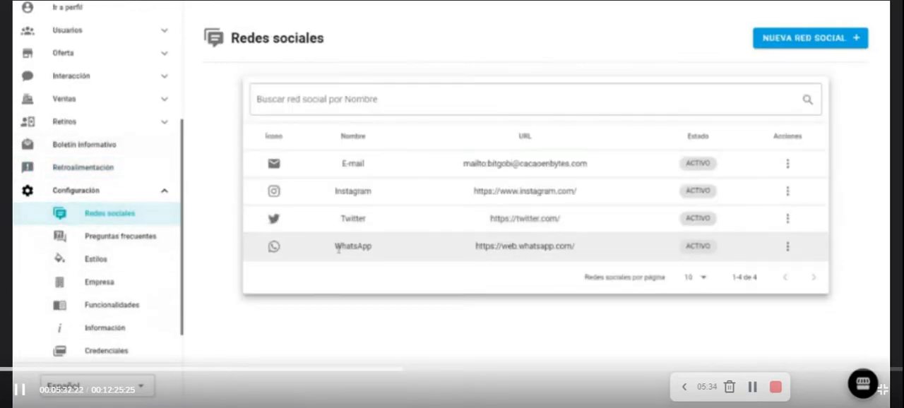
{"action": "mouse_move", "coordinate": [307, 330]}
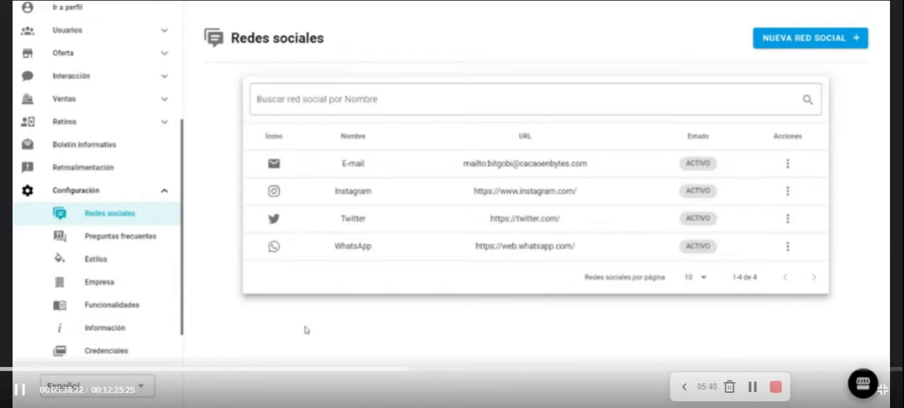
{"action": "mouse_move", "coordinate": [115, 245]}
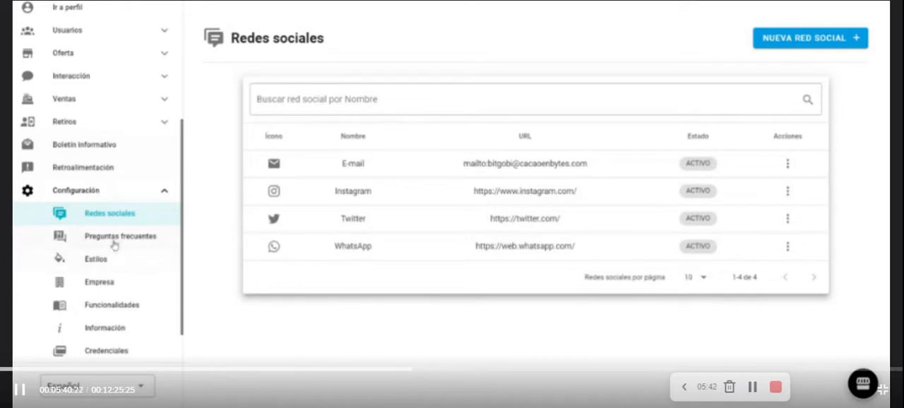
Step: Open Preguntas frecuentes under Configuración to list the four investor questions
{"action": "left_click", "coordinate": [120, 236]}
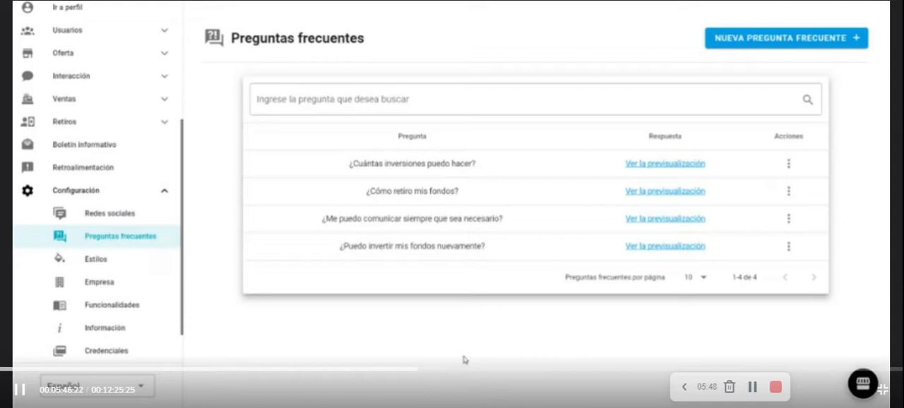
{"action": "mouse_move", "coordinate": [84, 276]}
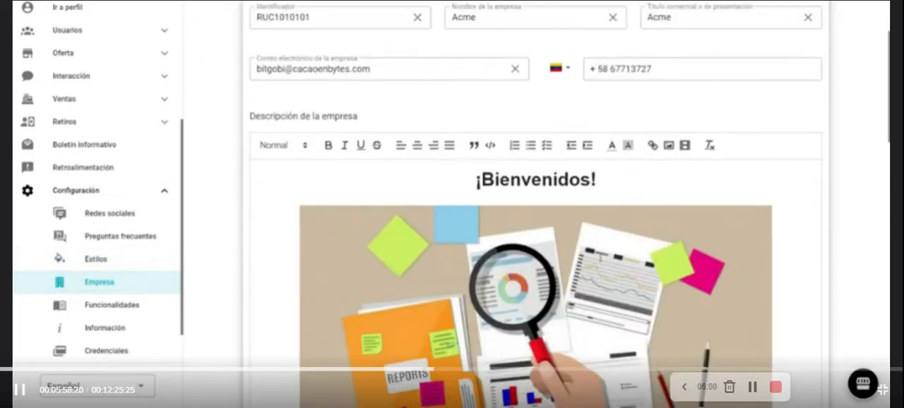
Step: Scroll the company settings through the description, address and carousel photo fields
{"action": "scroll", "scroll_direction": "down", "scroll_amount": 3}
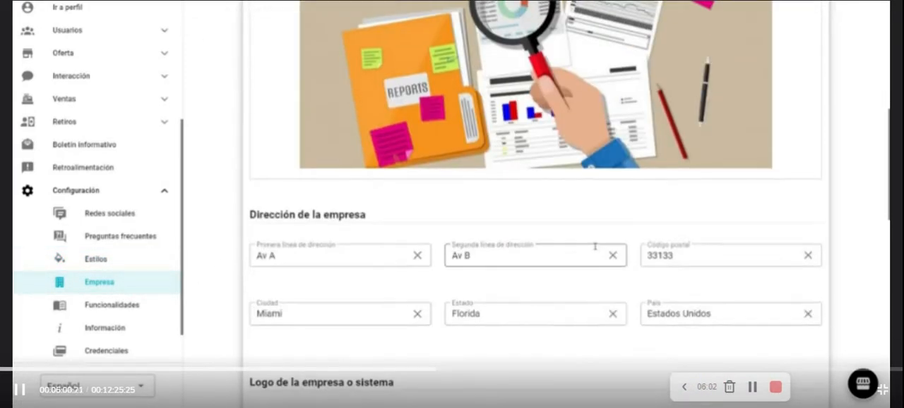
{"action": "scroll", "scroll_direction": "down", "scroll_amount": 3}
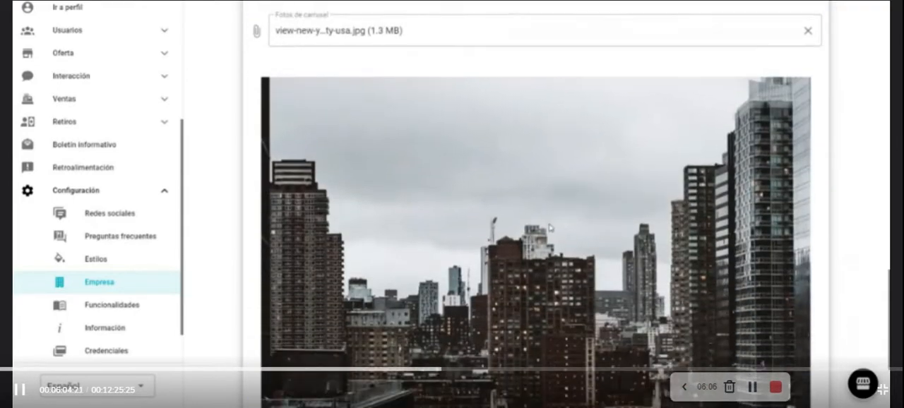
Step: Open Funcionalidades: Dark Mode and KYC disabled, First Steps and Only Logo enabled
{"action": "left_click", "coordinate": [111, 305]}
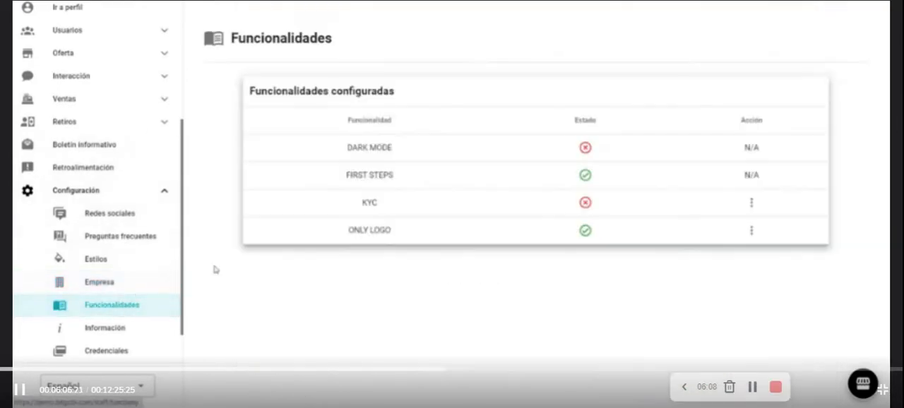
{"action": "mouse_move", "coordinate": [592, 324]}
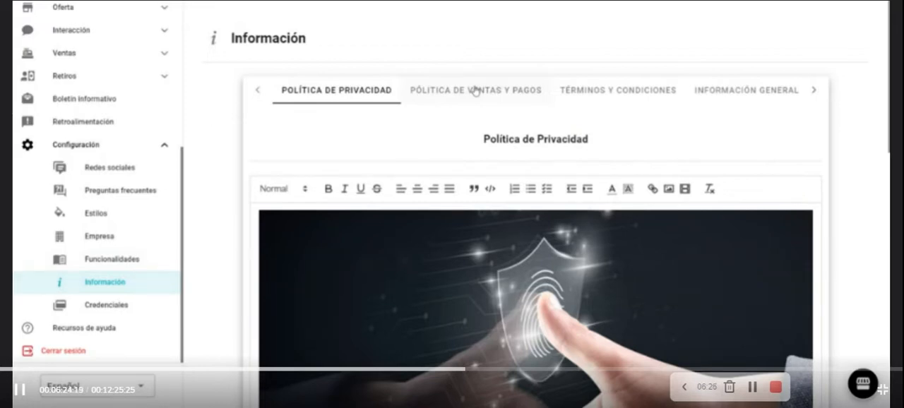
{"action": "mouse_move", "coordinate": [594, 103]}
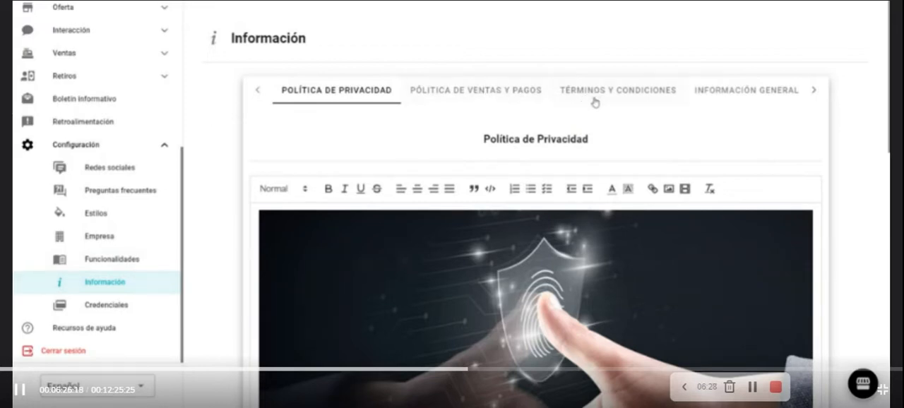
Step: Browse the sales policy, terms, general information and message-of-the-day tabs
{"action": "left_click", "coordinate": [476, 90]}
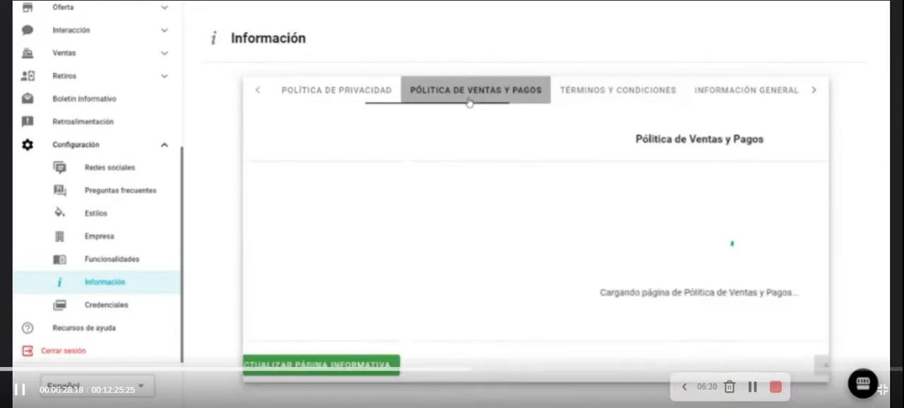
{"action": "left_click", "coordinate": [535, 90]}
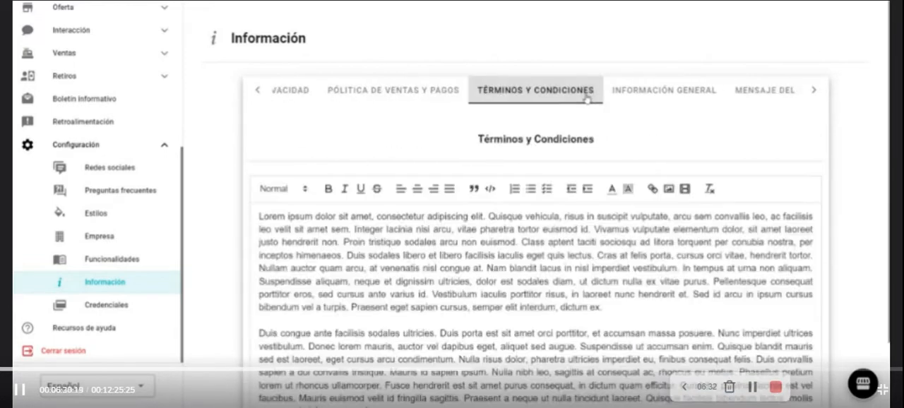
{"action": "left_click", "coordinate": [640, 90]}
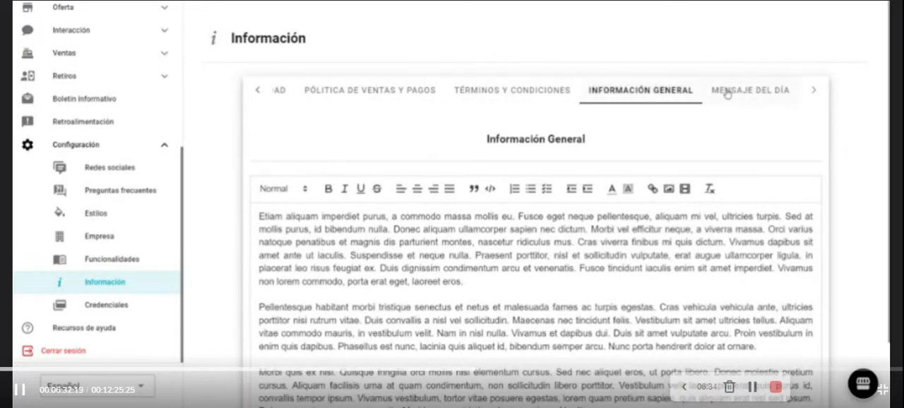
{"action": "left_click", "coordinate": [750, 90]}
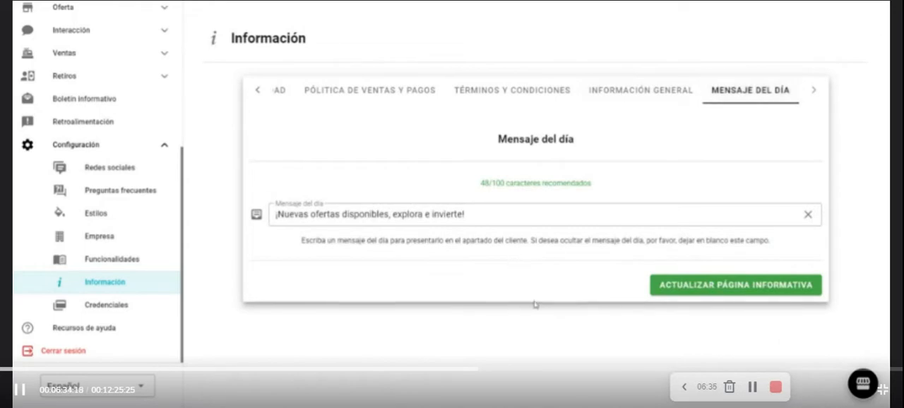
{"action": "mouse_move", "coordinate": [106, 268]}
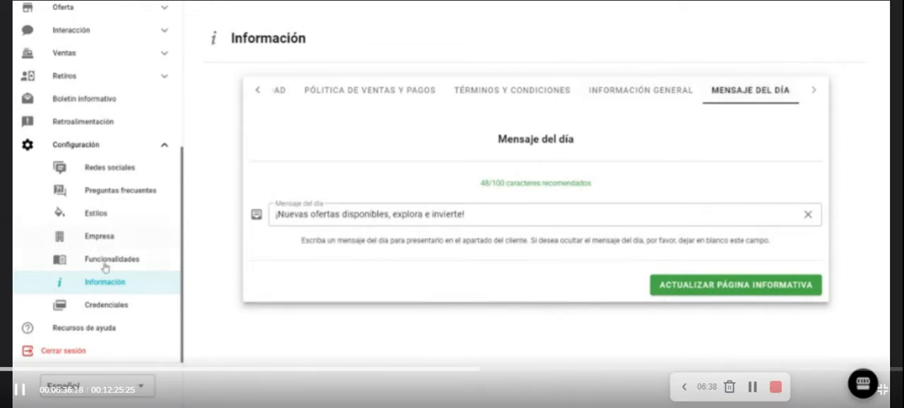
Step: Open Credenciales: Coinbase and PayPal inactive, Wire Transfer and Zelle active
{"action": "left_click", "coordinate": [106, 304]}
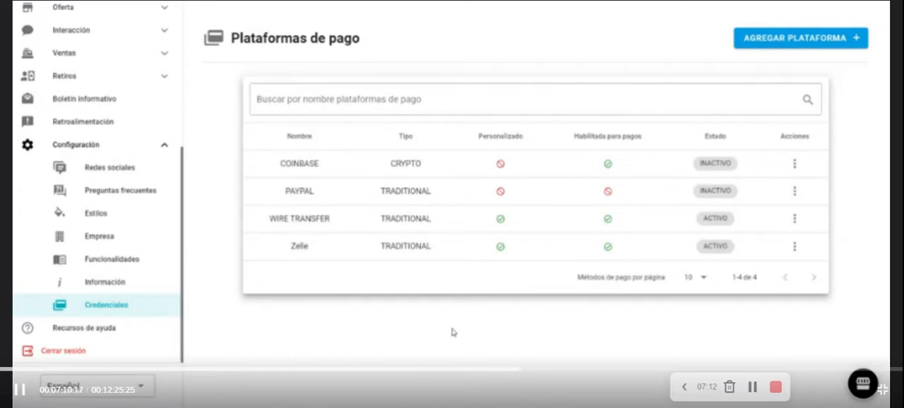
{"action": "mouse_move", "coordinate": [76, 361]}
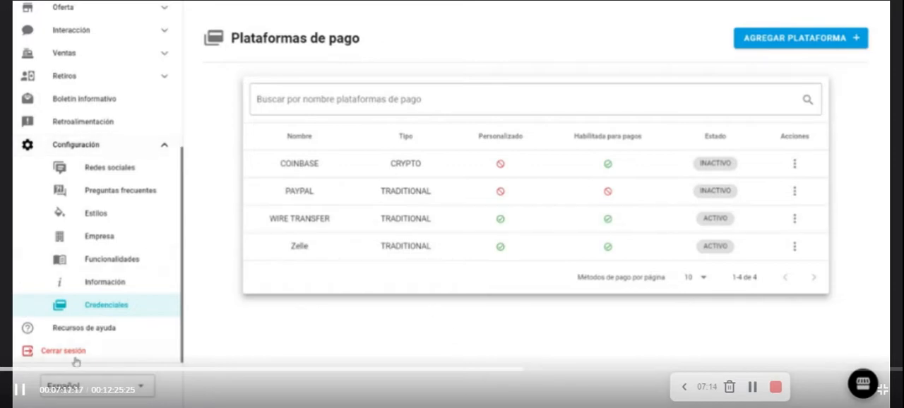
Step: Open Recursos de ayuda and scroll through the dashboard, profile, users and roles guides
{"action": "left_click", "coordinate": [83, 328]}
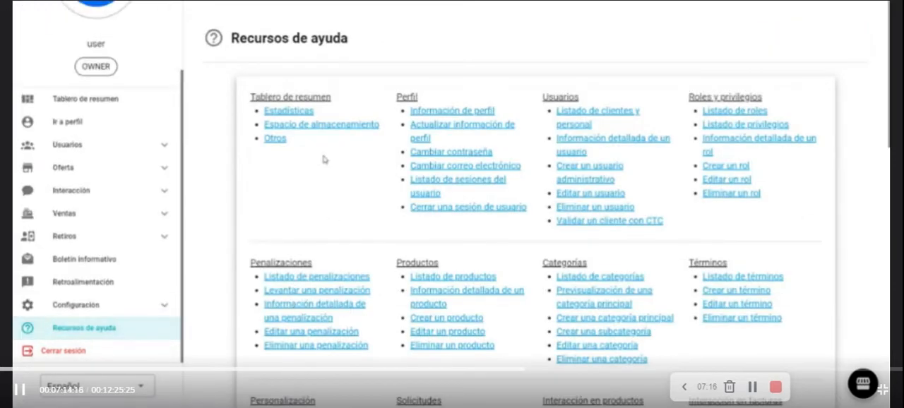
{"action": "scroll", "scroll_direction": "down", "scroll_amount": 3}
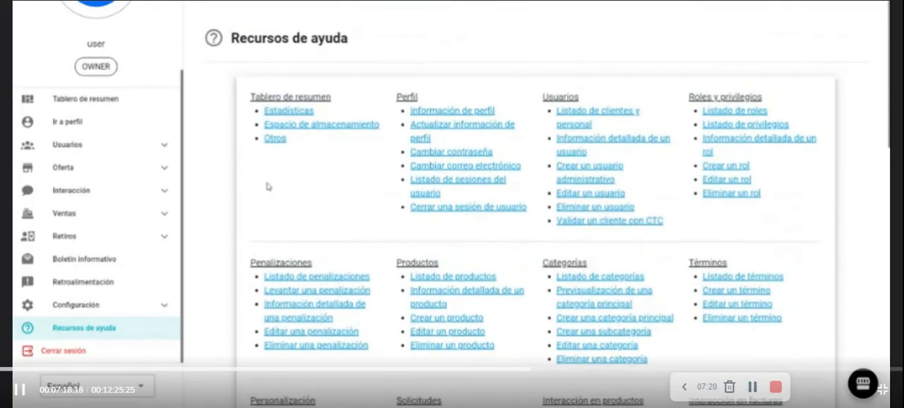
{"action": "mouse_move", "coordinate": [265, 185]}
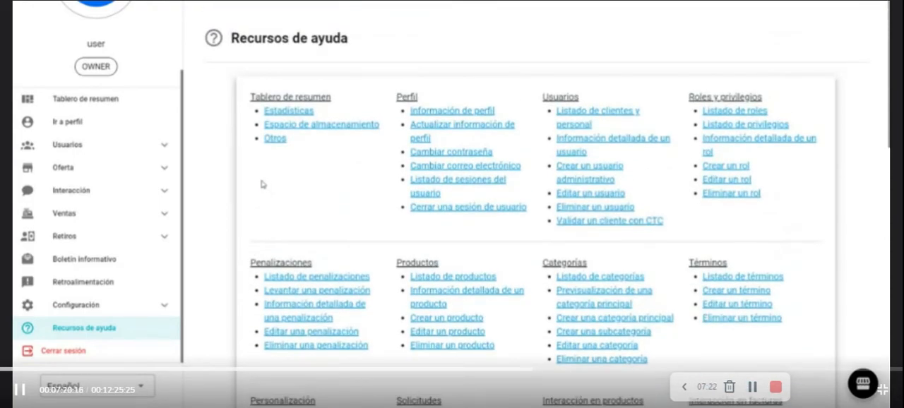
{"action": "mouse_move", "coordinate": [208, 256]}
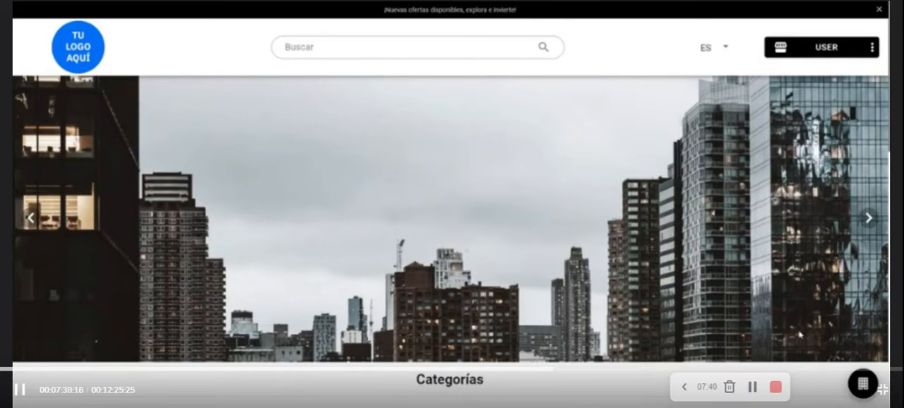
Step: Scroll the storefront home past the category cards and welcome image to the footer
{"action": "scroll", "scroll_direction": "down", "scroll_amount": 3}
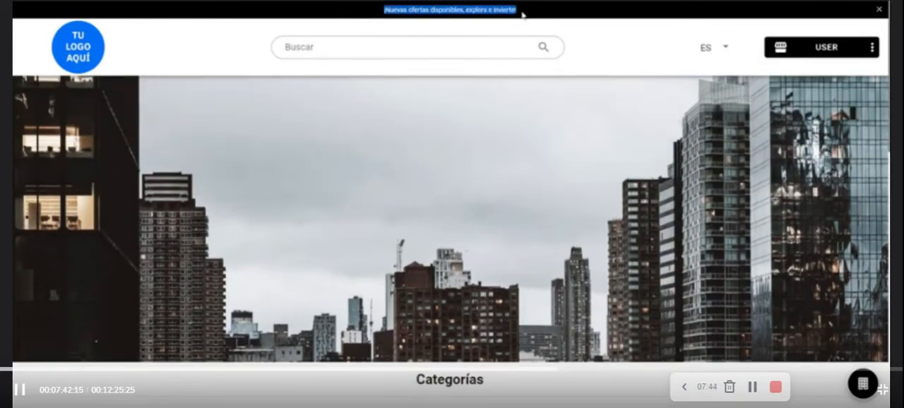
{"action": "scroll", "scroll_direction": "down", "scroll_amount": 3}
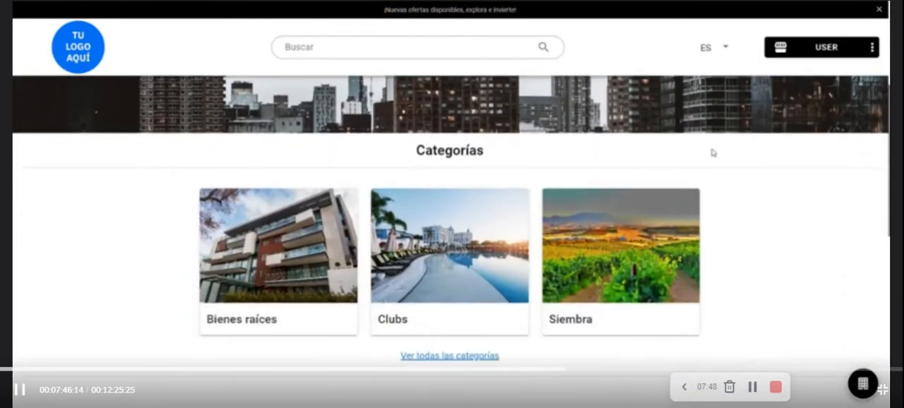
{"action": "scroll", "scroll_direction": "down", "scroll_amount": 3}
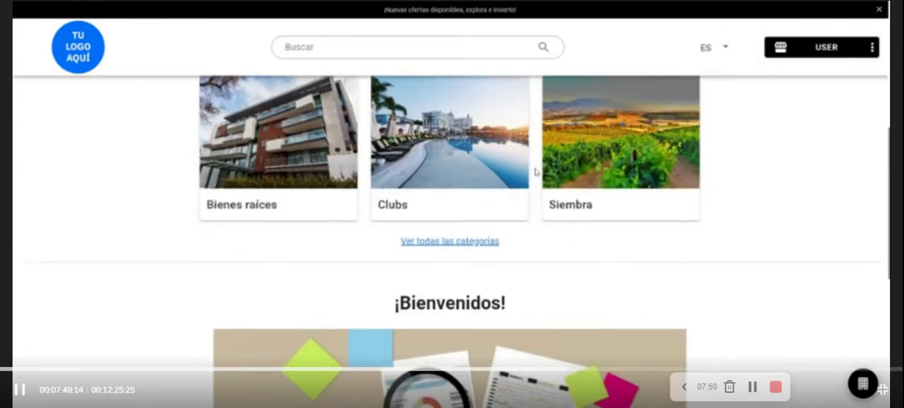
{"action": "scroll", "scroll_direction": "down", "scroll_amount": 3}
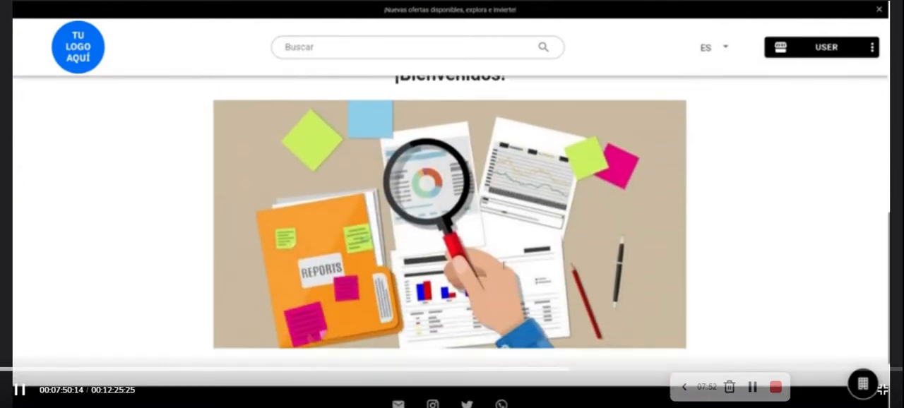
{"action": "scroll", "scroll_direction": "down", "scroll_amount": 3}
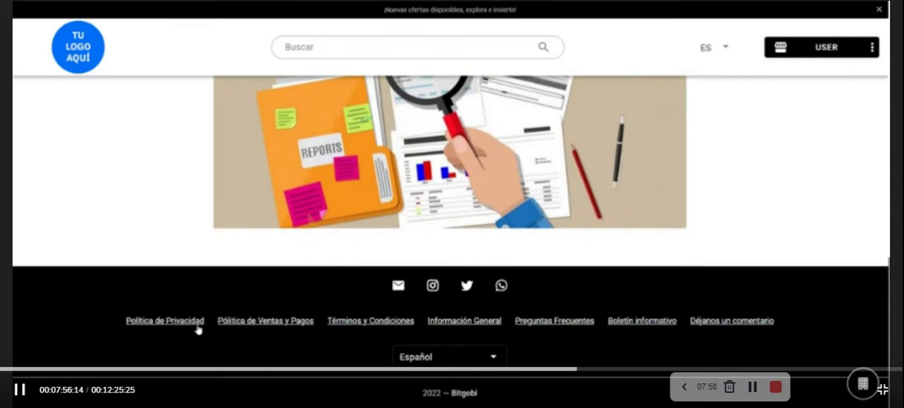
{"action": "mouse_move", "coordinate": [380, 328]}
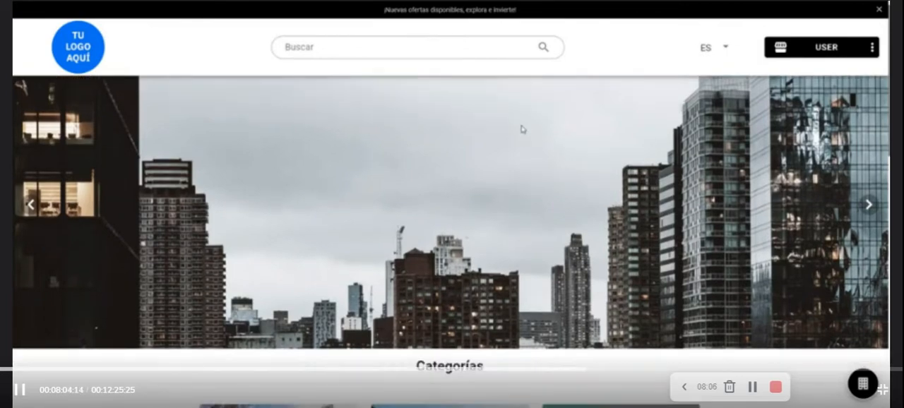
Step: Choose Explora from the user menu and scroll through the investment product cards
{"action": "scroll", "scroll_direction": "down", "scroll_amount": 3}
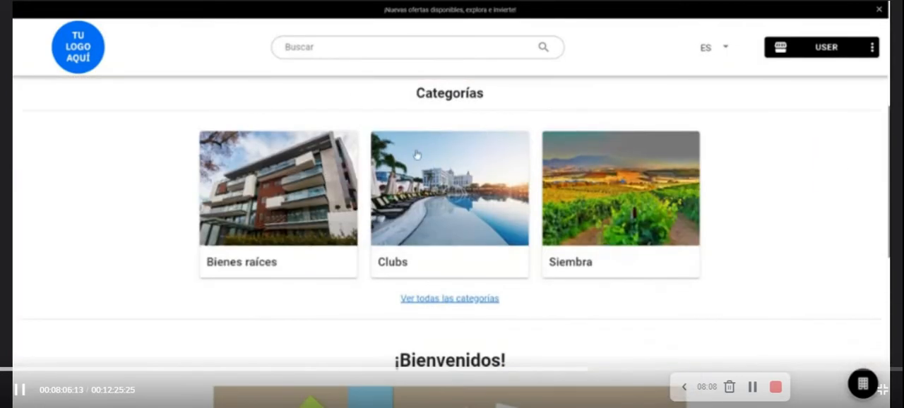
{"action": "mouse_move", "coordinate": [703, 43]}
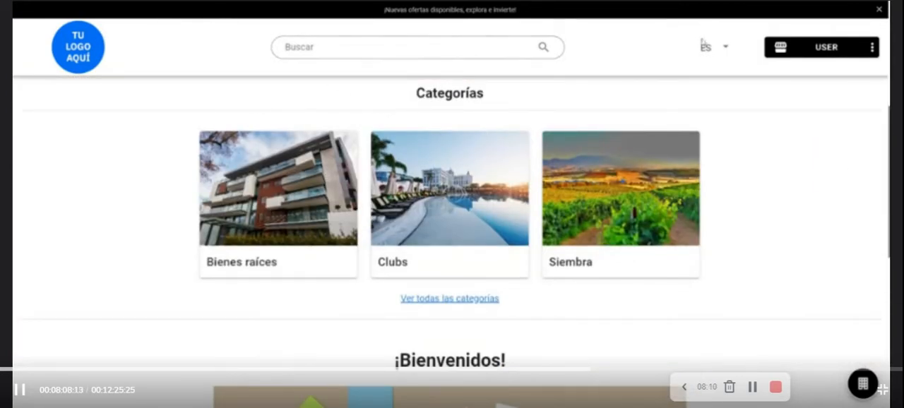
{"action": "left_click", "coordinate": [825, 46]}
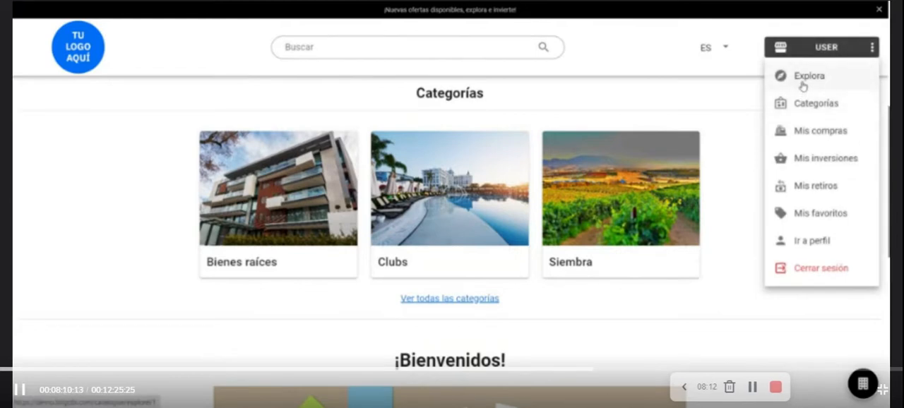
{"action": "left_click", "coordinate": [808, 76]}
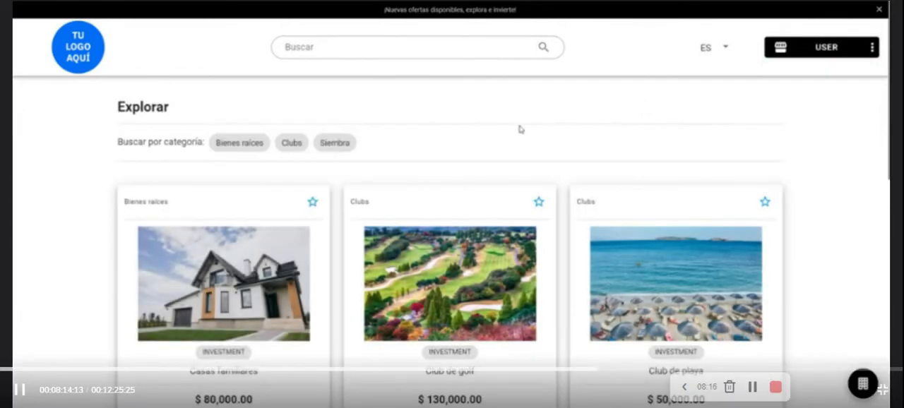
{"action": "scroll", "scroll_direction": "down", "scroll_amount": 3}
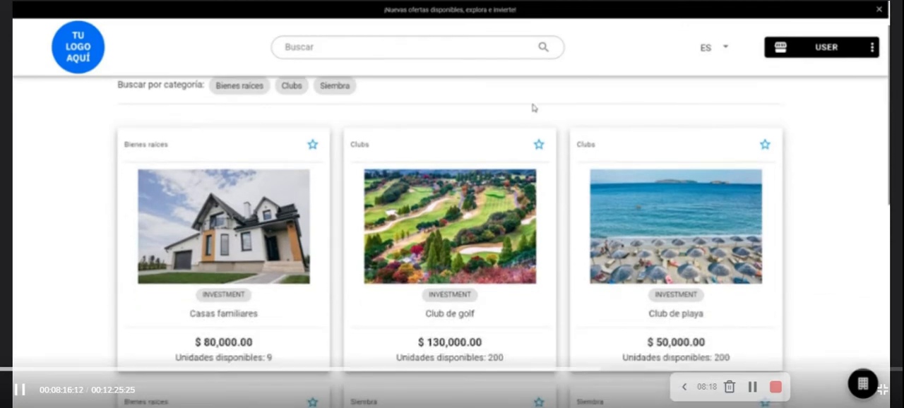
{"action": "scroll", "scroll_direction": "down", "scroll_amount": 3}
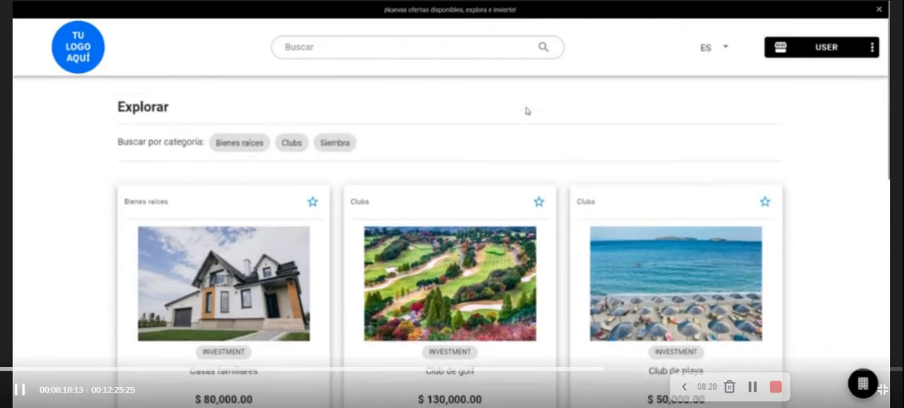
{"action": "scroll", "scroll_direction": "down", "scroll_amount": 3}
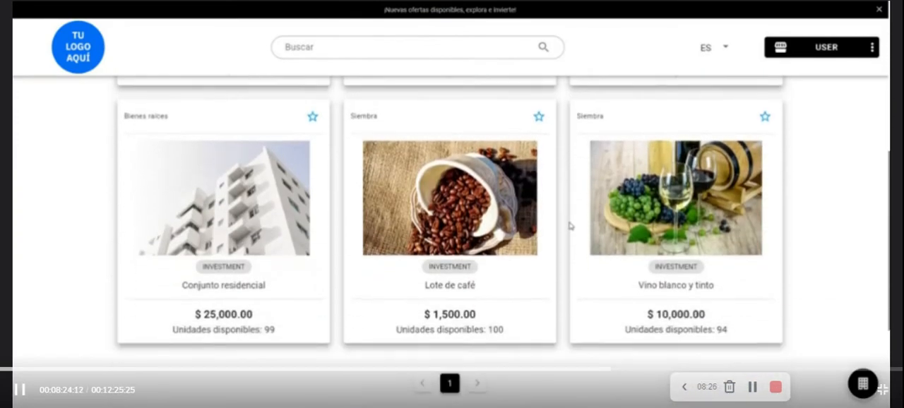
{"action": "mouse_move", "coordinate": [586, 243]}
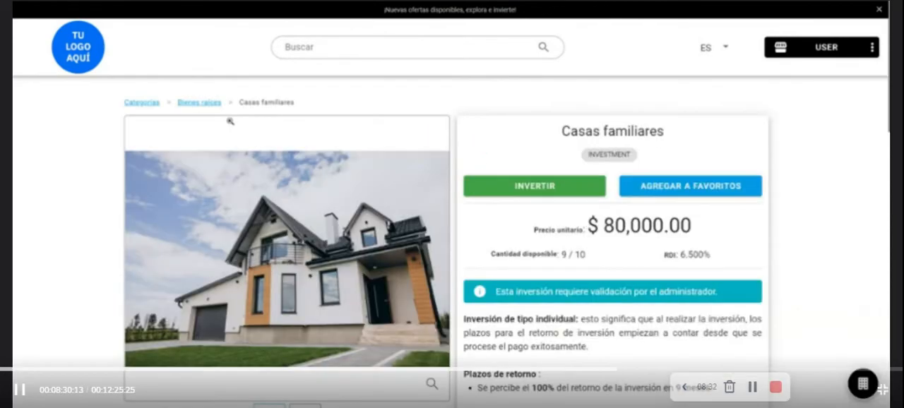
Step: Scroll Casas familiares through its description, 345 m² product sheet and comment
{"action": "scroll", "scroll_direction": "down", "scroll_amount": 3}
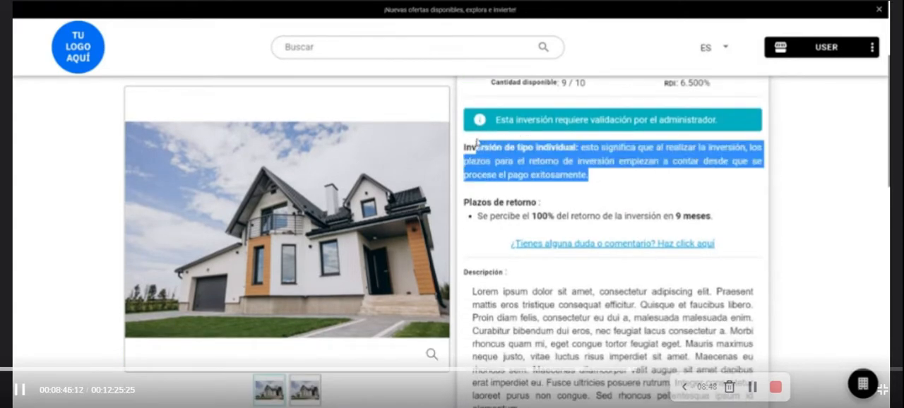
{"action": "scroll", "scroll_direction": "down", "scroll_amount": 3}
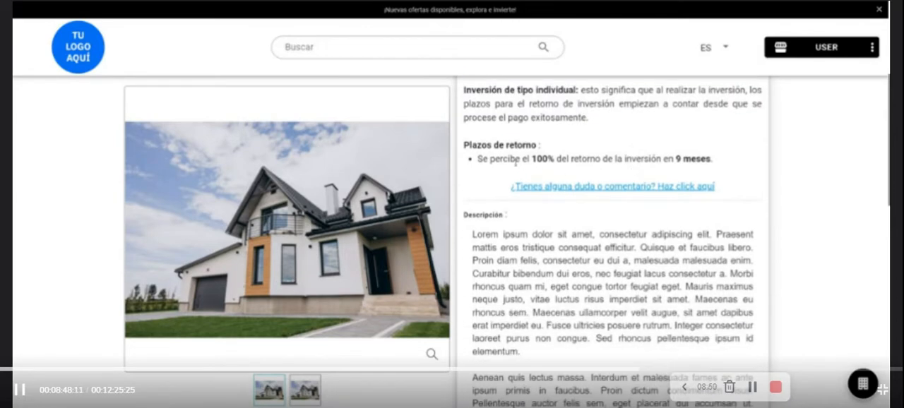
{"action": "scroll", "scroll_direction": "down", "scroll_amount": 3}
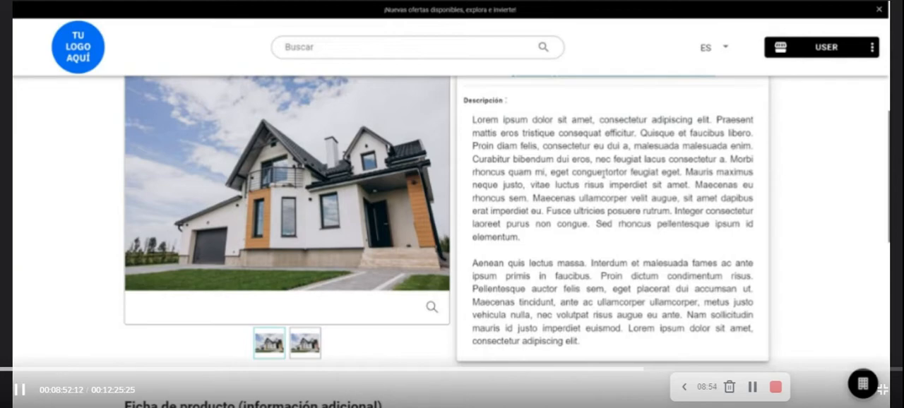
{"action": "scroll", "scroll_direction": "down", "scroll_amount": 3}
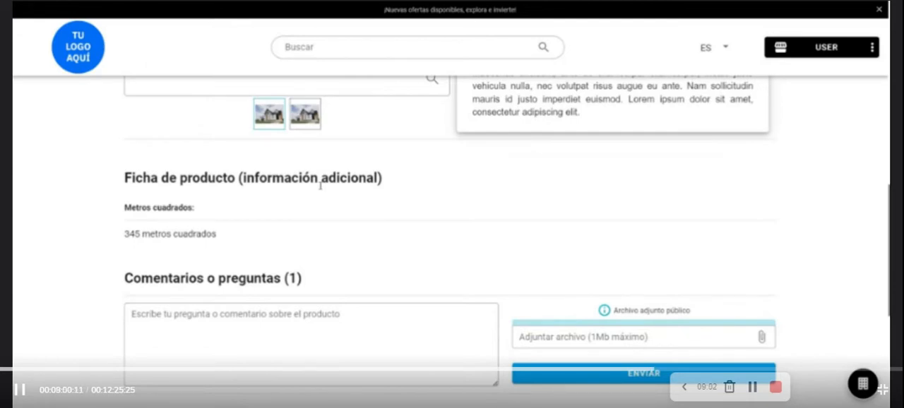
{"action": "scroll", "scroll_direction": "down", "scroll_amount": 3}
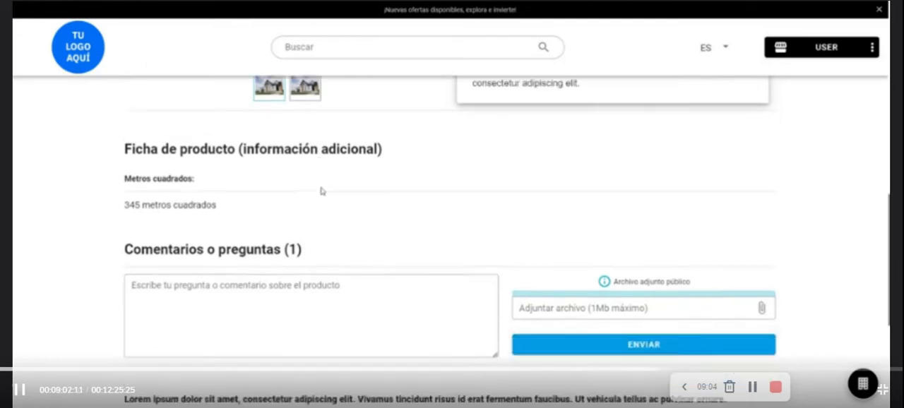
{"action": "scroll", "scroll_direction": "down", "scroll_amount": 3}
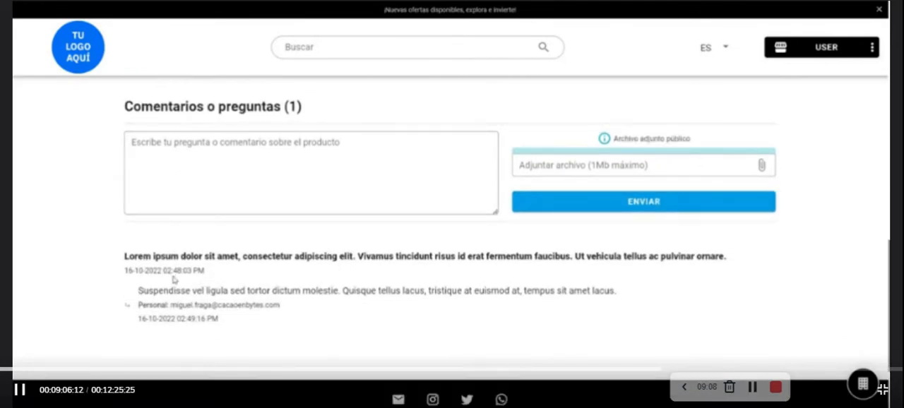
{"action": "scroll", "scroll_direction": "down", "scroll_amount": 3}
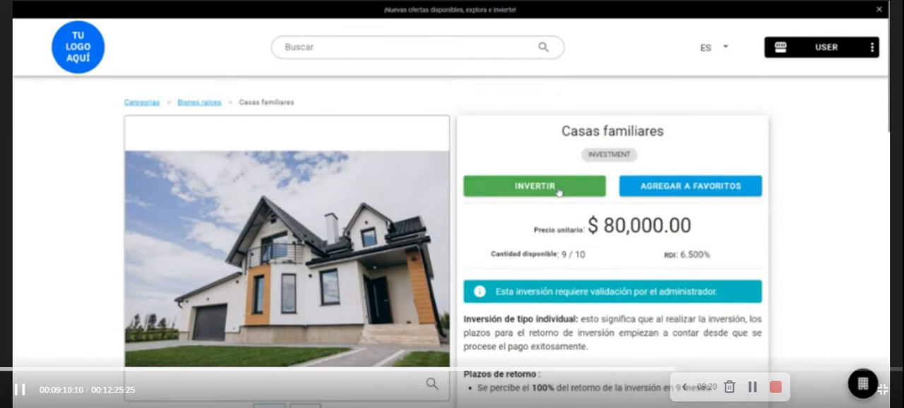
{"action": "mouse_move", "coordinate": [535, 216]}
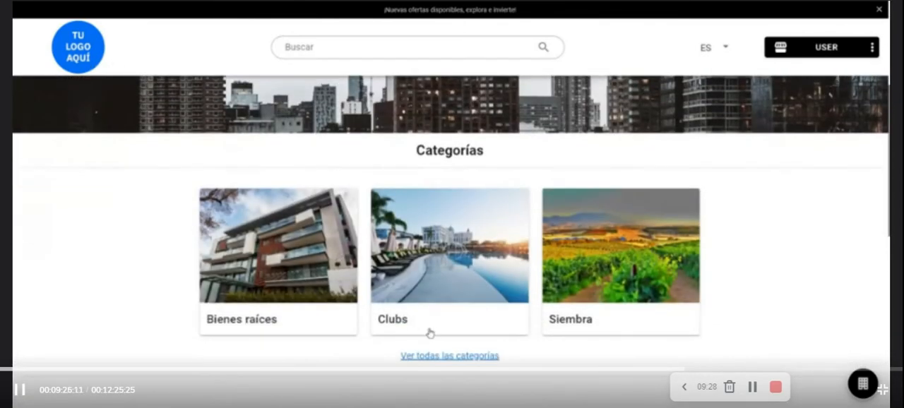
Step: View the Siembra category (Lote de café, Vino blanco y tinto), then search 'casa'
{"action": "left_click", "coordinate": [449, 247]}
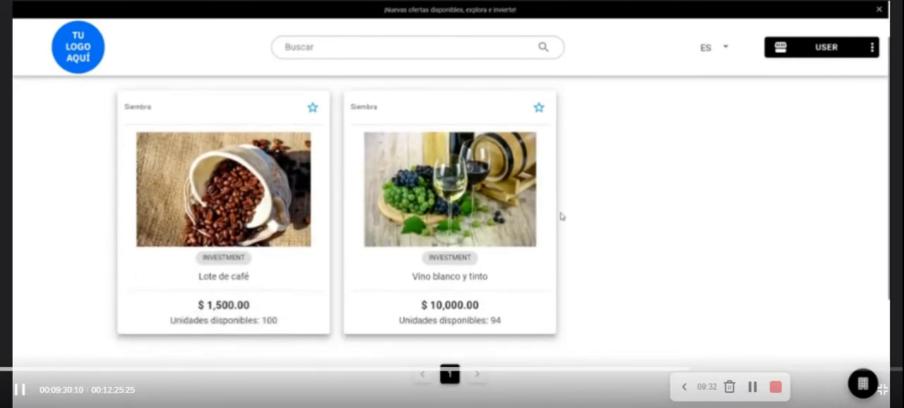
{"action": "mouse_move", "coordinate": [362, 99]}
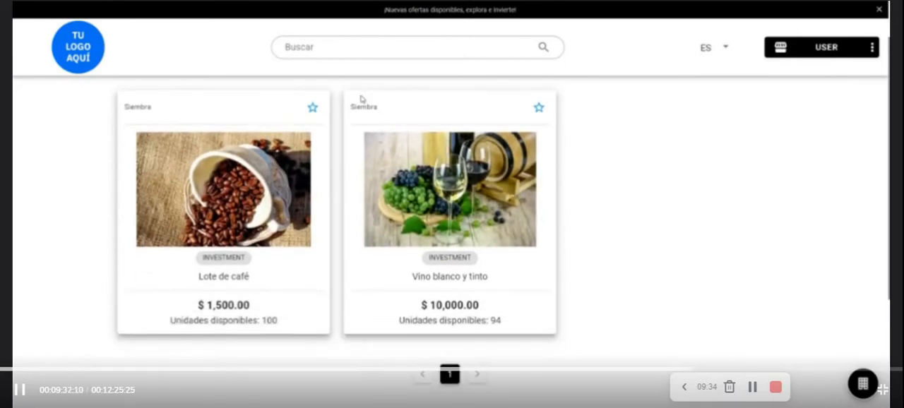
{"action": "type", "text": "casa"}
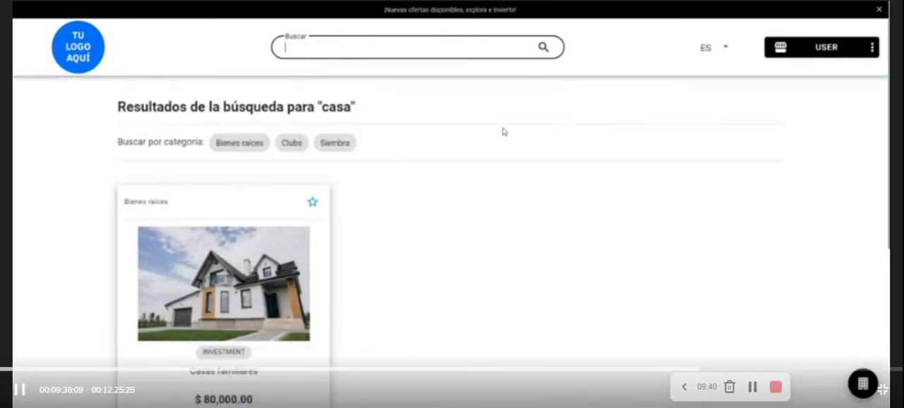
Step: Search for 'vino' and open the Vino blanco y tinto investment ($10,000, 12% return)
{"action": "scroll", "scroll_direction": "down", "scroll_amount": 3}
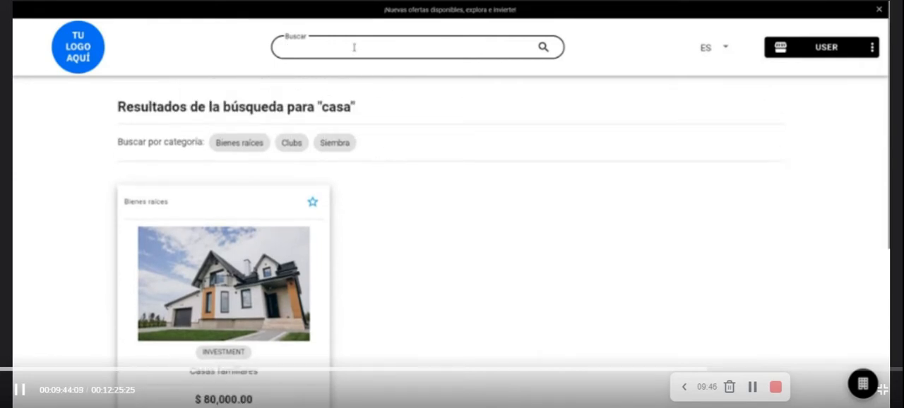
{"action": "type", "text": "vino"}
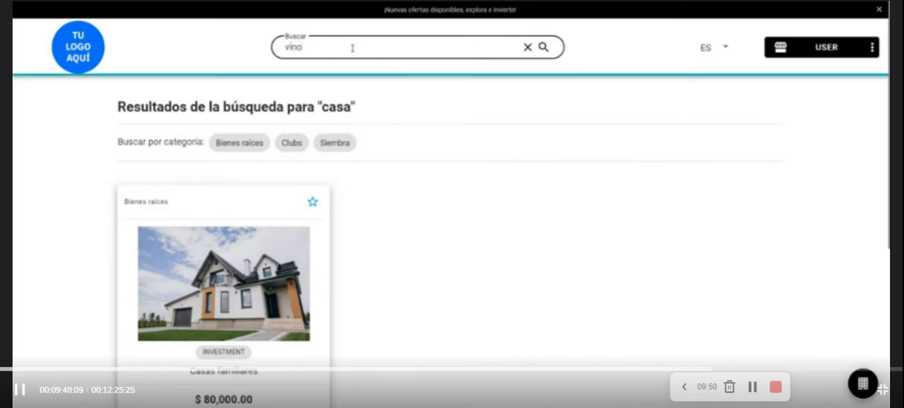
{"action": "left_click", "coordinate": [222, 282]}
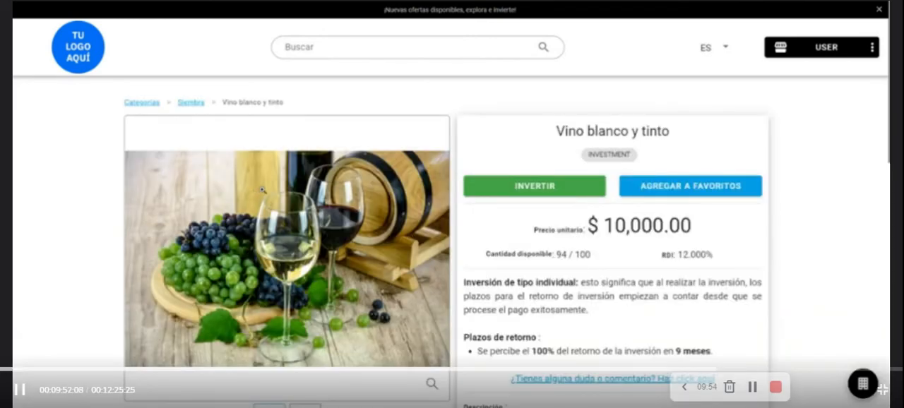
{"action": "scroll", "scroll_direction": "down", "scroll_amount": 3}
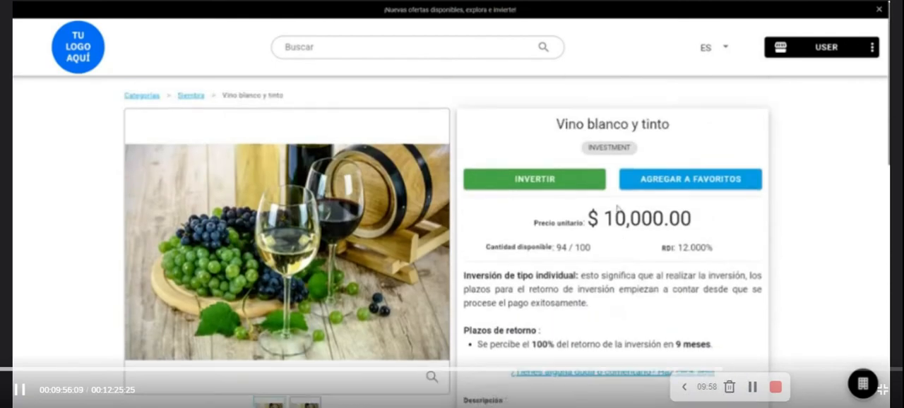
Step: Invest in Vino blanco y tinto with 5 units totaling $50,000 and review returns
{"action": "left_click", "coordinate": [535, 178]}
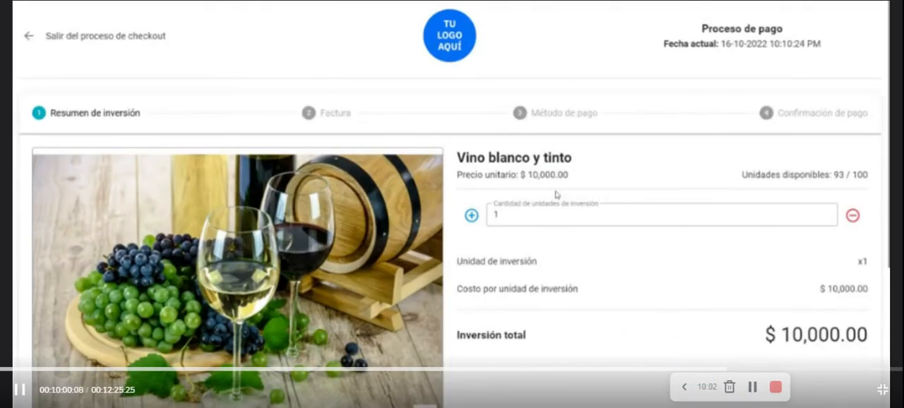
{"action": "scroll", "scroll_direction": "down", "scroll_amount": 3}
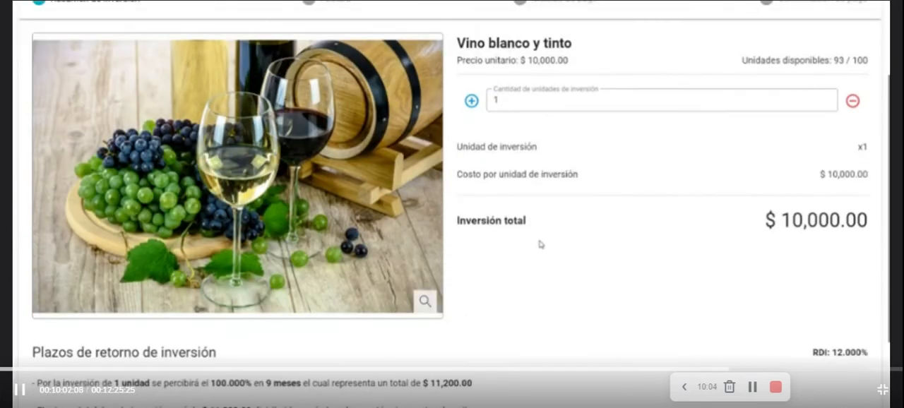
{"action": "left_click", "coordinate": [471, 101]}
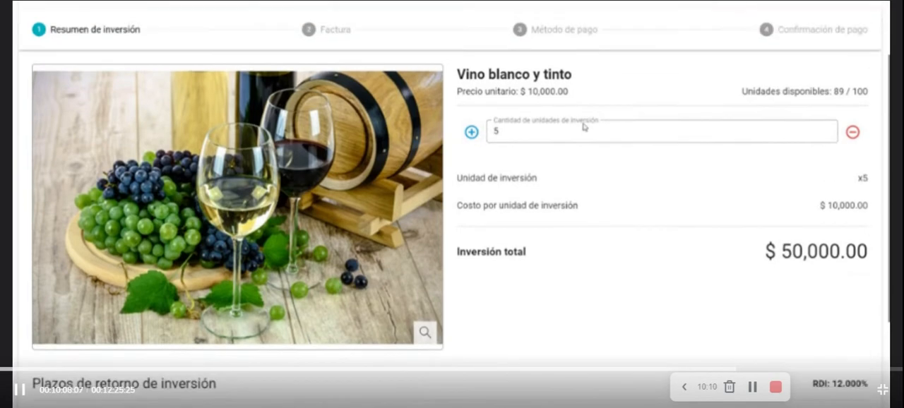
{"action": "scroll", "scroll_direction": "down", "scroll_amount": 3}
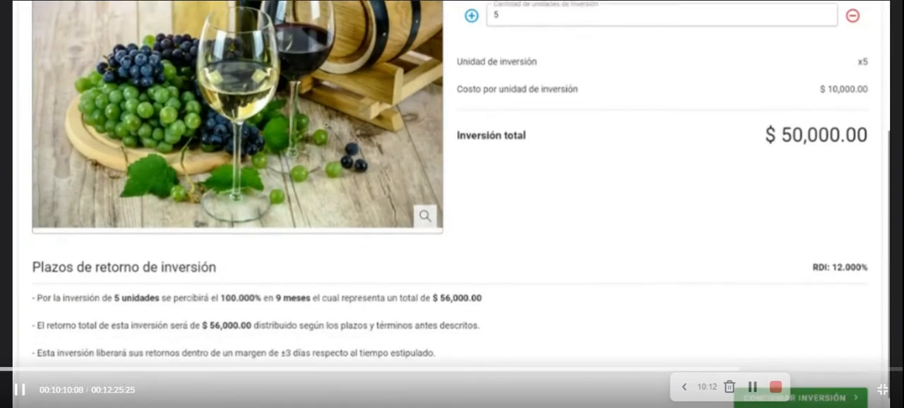
{"action": "scroll", "scroll_direction": "down", "scroll_amount": 3}
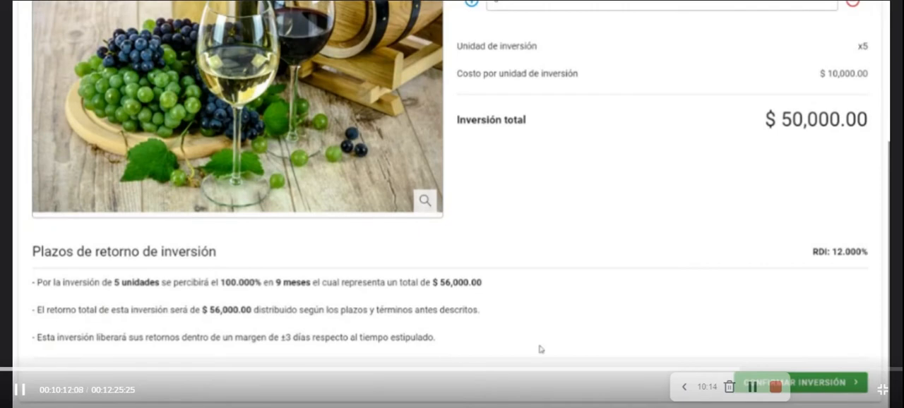
{"action": "mouse_move", "coordinate": [568, 352]}
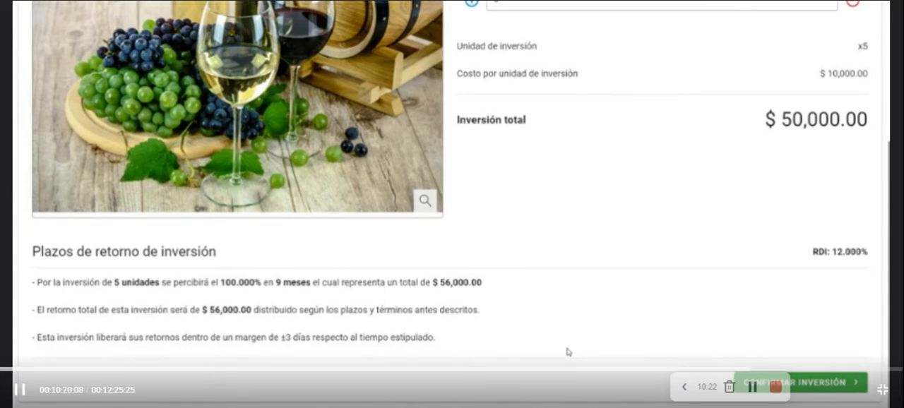
Step: Confirm the 5-unit investment to generate a $50,000 invoice with 7-day payment window
{"action": "left_click", "coordinate": [800, 382]}
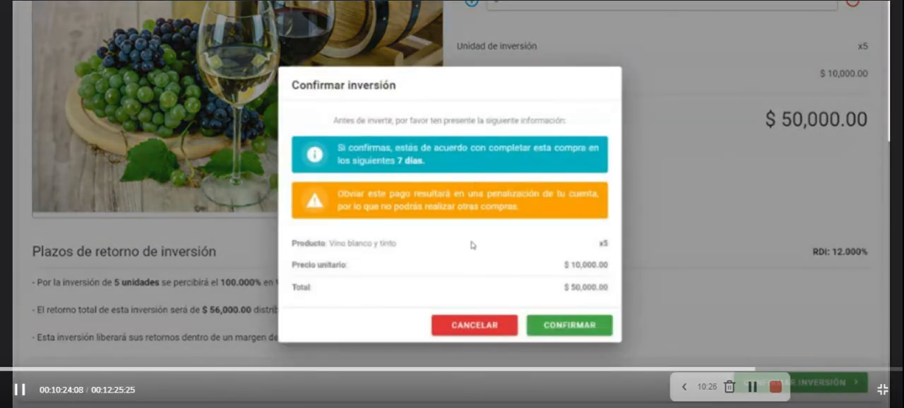
{"action": "mouse_move", "coordinate": [511, 278]}
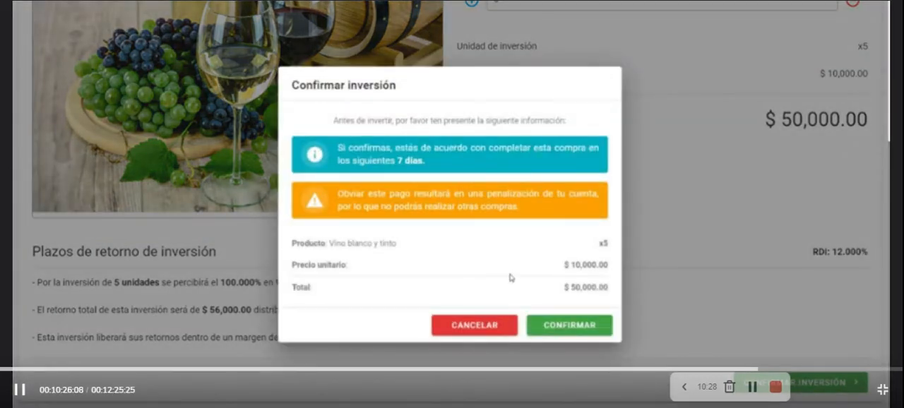
{"action": "left_click", "coordinate": [568, 325]}
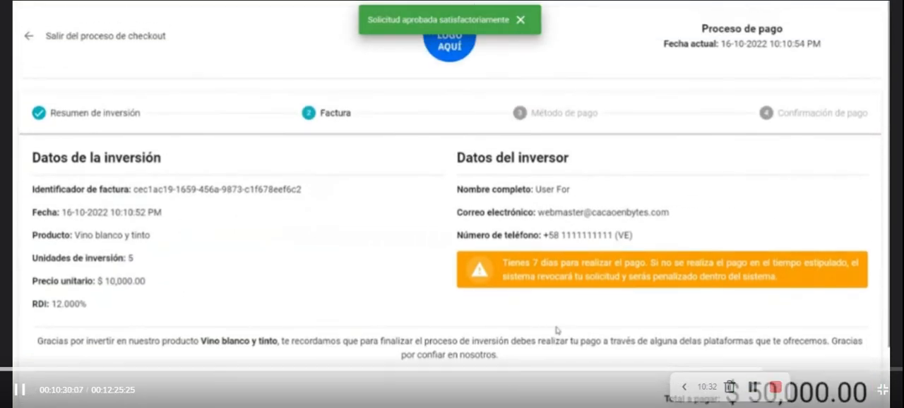
{"action": "scroll", "scroll_direction": "down", "scroll_amount": 3}
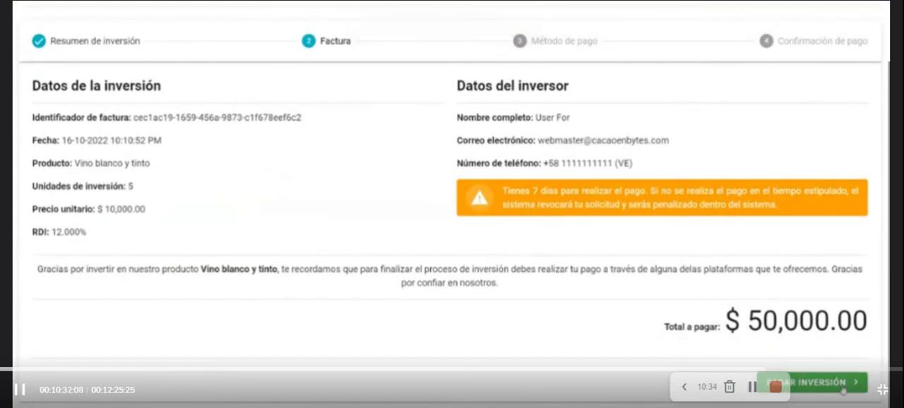
Step: Choose Wire Transfer as the payment method and view the bank details
{"action": "left_click", "coordinate": [814, 382]}
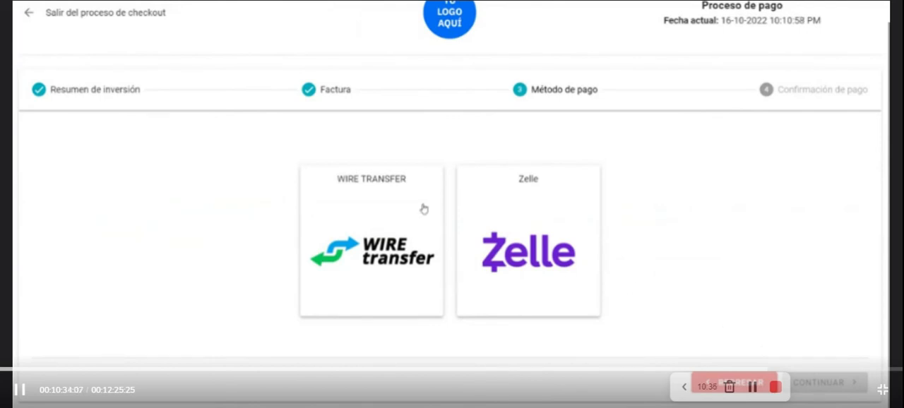
{"action": "mouse_move", "coordinate": [394, 231]}
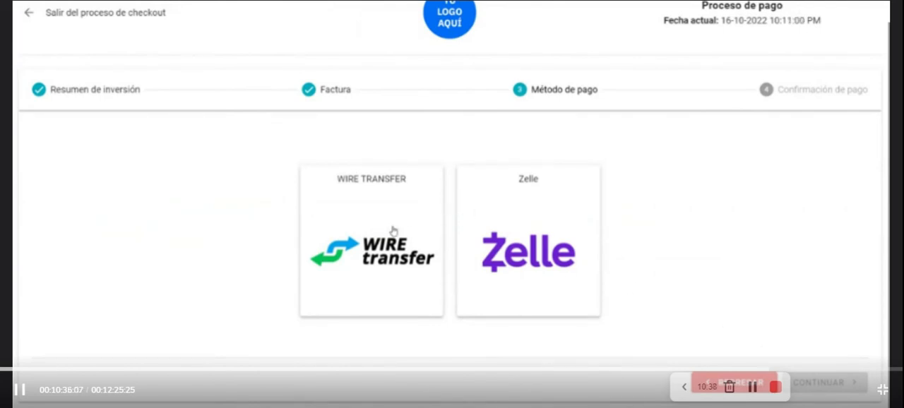
{"action": "left_click", "coordinate": [371, 250]}
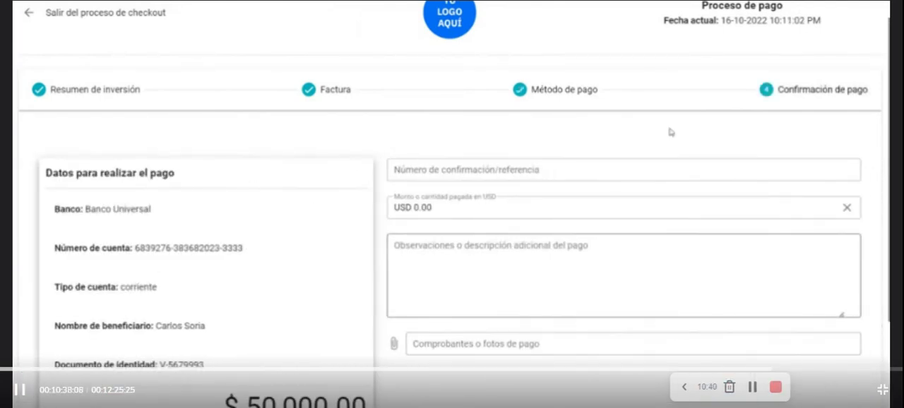
{"action": "scroll", "scroll_direction": "down", "scroll_amount": 3}
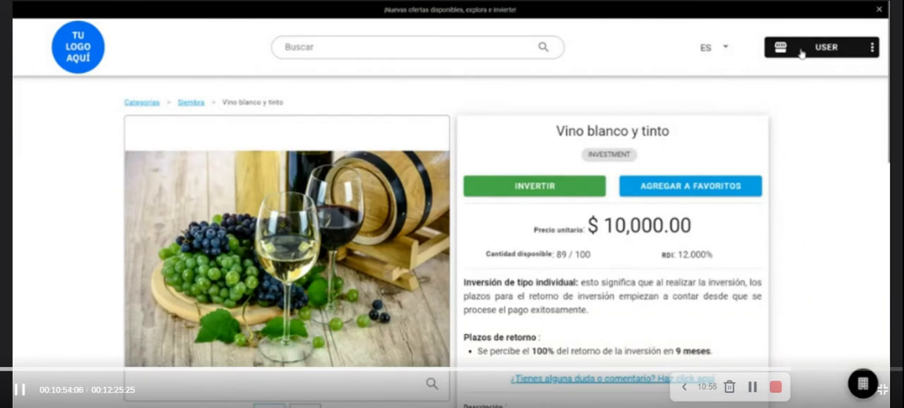
Step: Open the pending Vino blanco y tinto invoice in Mis compras, showing $50,000 to pay
{"action": "left_click", "coordinate": [825, 46]}
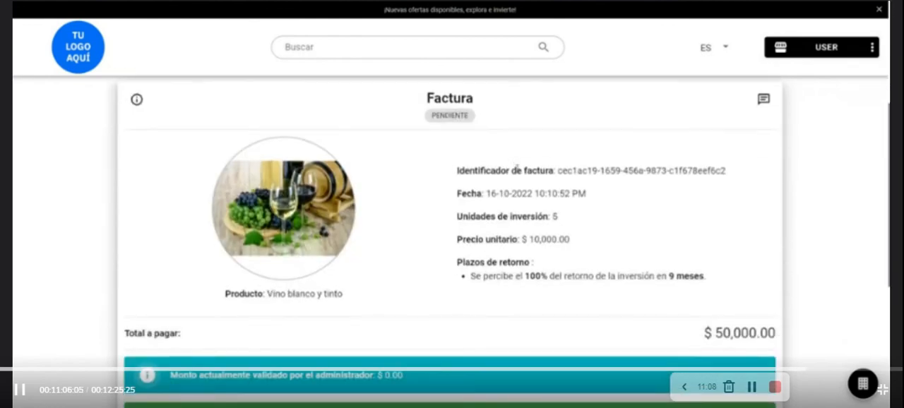
{"action": "scroll", "scroll_direction": "down", "scroll_amount": 3}
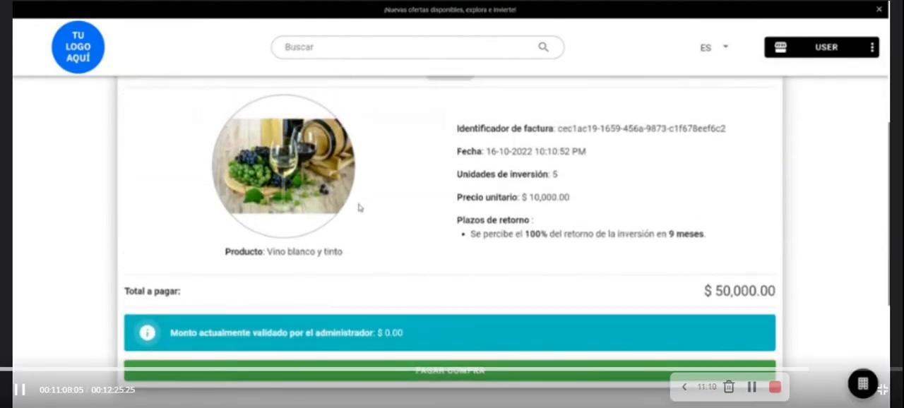
{"action": "scroll", "scroll_direction": "down", "scroll_amount": 3}
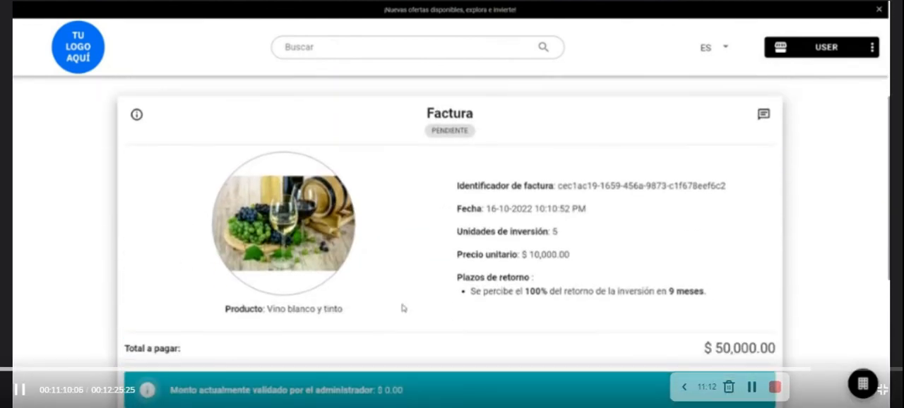
{"action": "scroll", "scroll_direction": "down", "scroll_amount": 3}
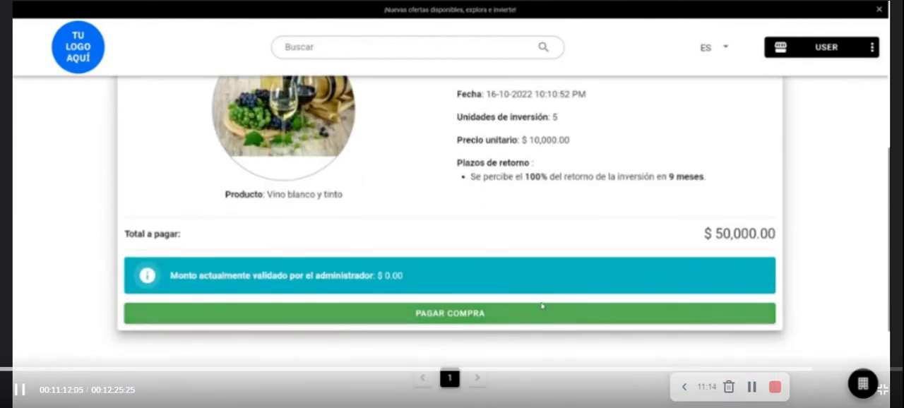
{"action": "mouse_move", "coordinate": [643, 298]}
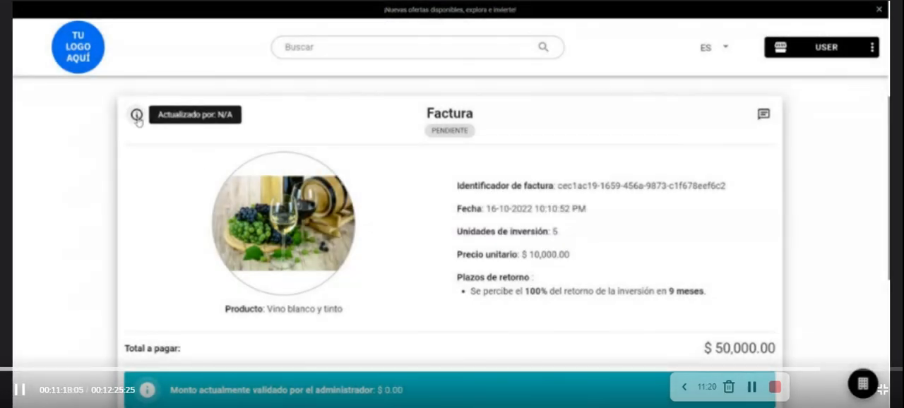
{"action": "scroll", "scroll_direction": "down", "scroll_amount": 3}
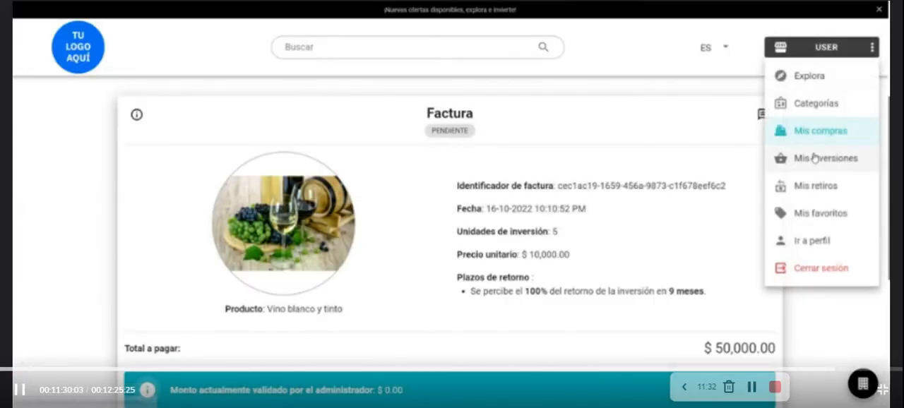
Step: Go to Mis inversiones, showing a $0.00 balance and no returns
{"action": "left_click", "coordinate": [826, 158]}
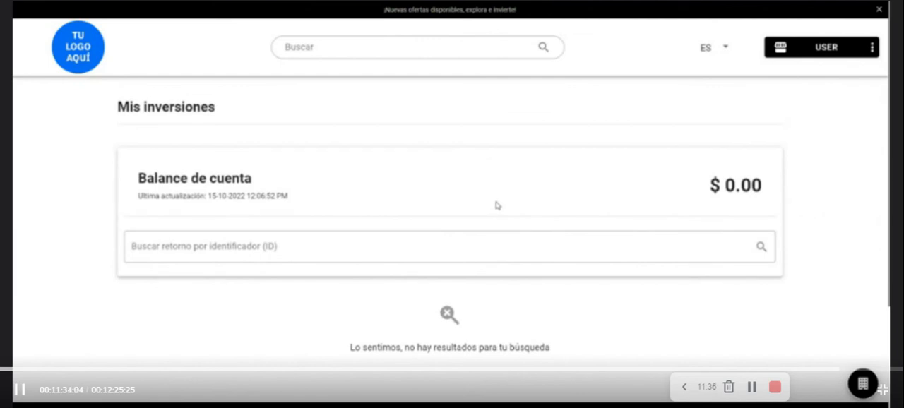
{"action": "mouse_move", "coordinate": [513, 205]}
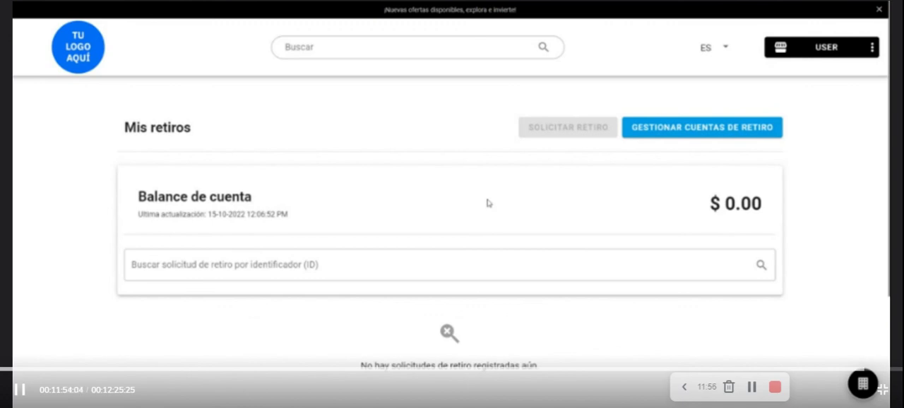
{"action": "mouse_move", "coordinate": [787, 96]}
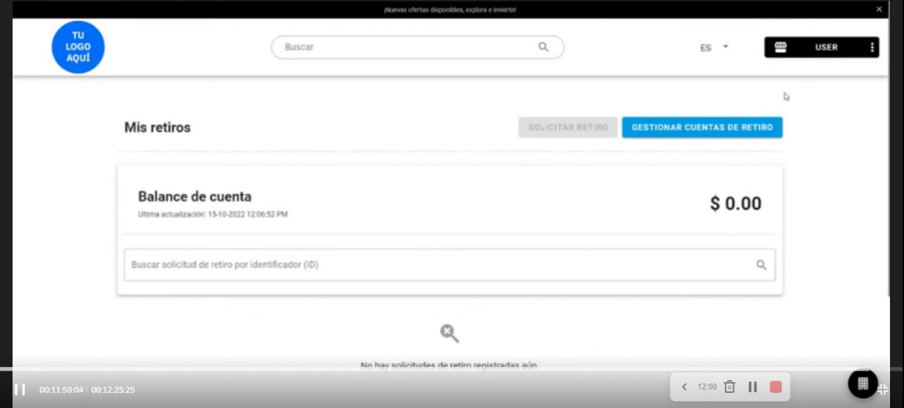
Step: Open Mis favoritos from the USER menu, showing no favourite products
{"action": "left_click", "coordinate": [825, 47]}
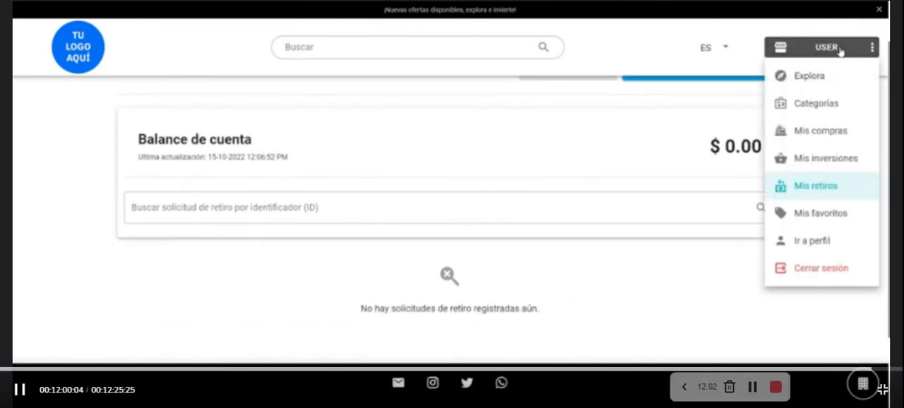
{"action": "left_click", "coordinate": [820, 212]}
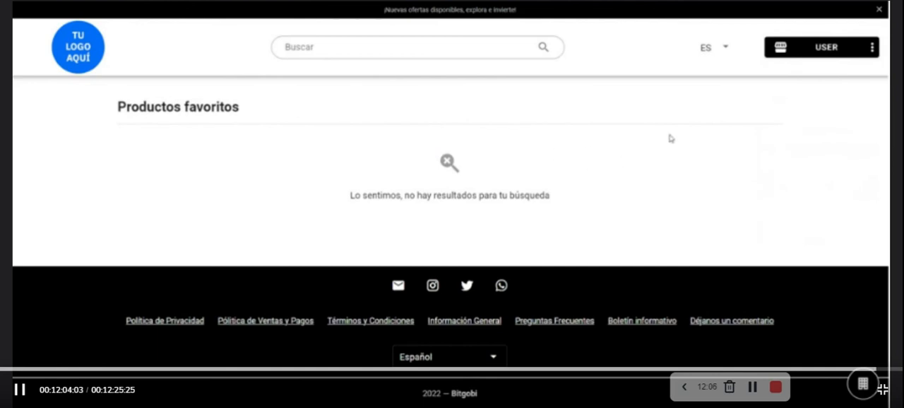
{"action": "mouse_move", "coordinate": [746, 57]}
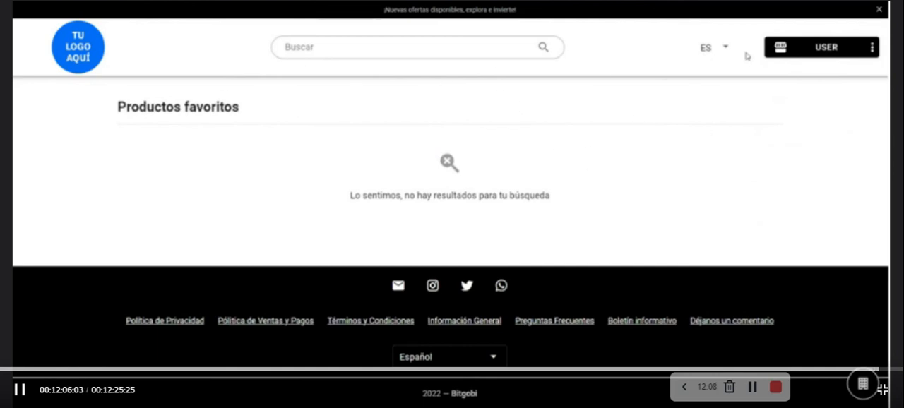